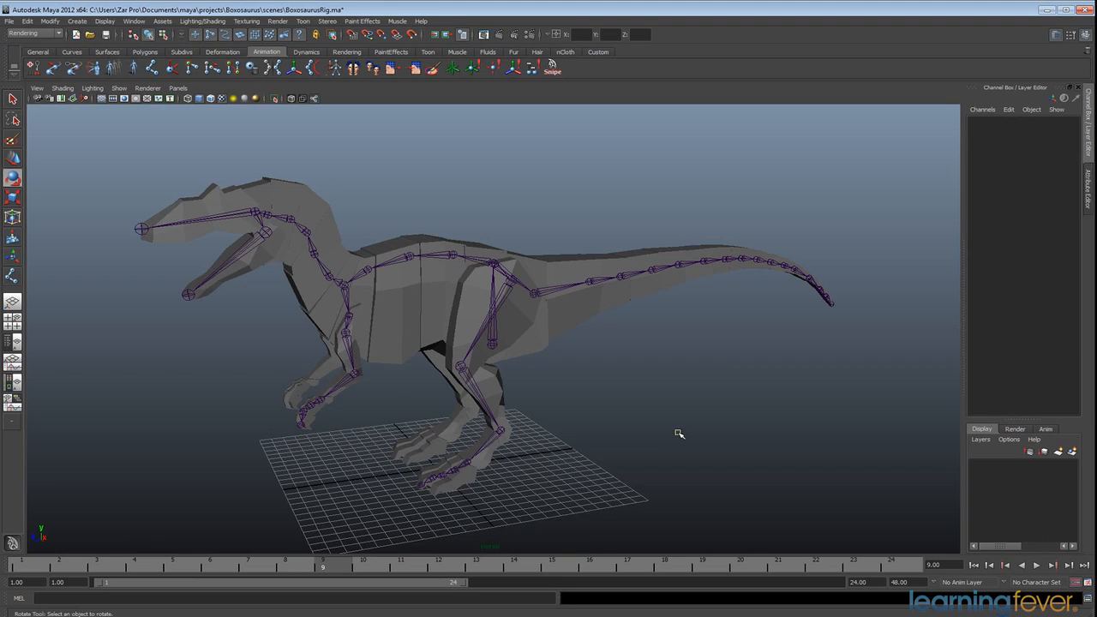
- Check the names of the hip, head tip, jaw tip, left elbow, left ankle and tail joints
click(409, 259)
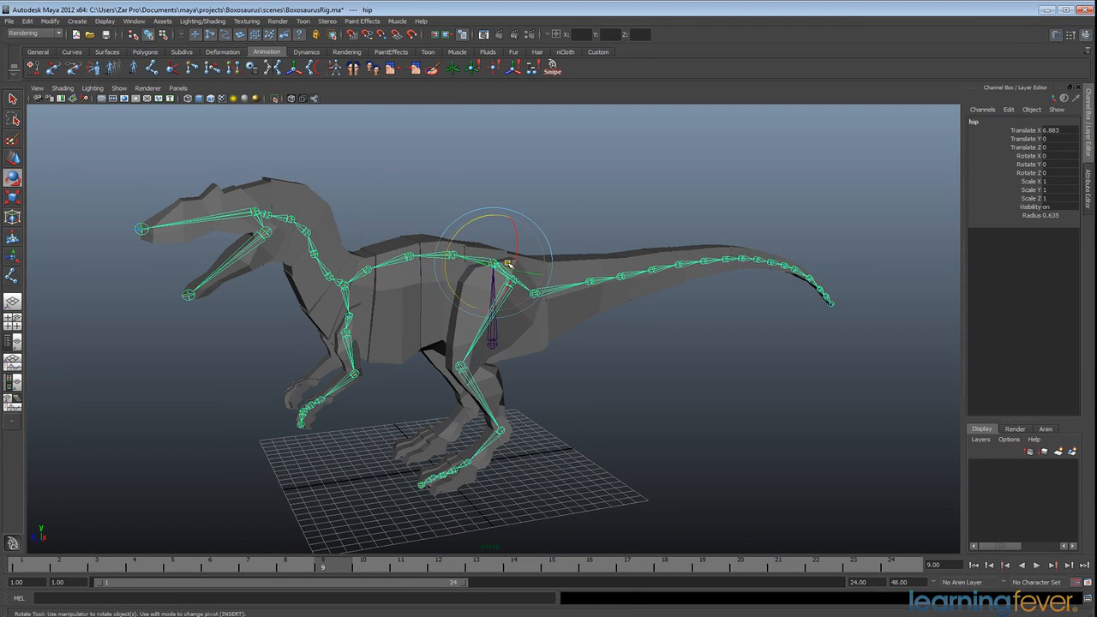
click(493, 257)
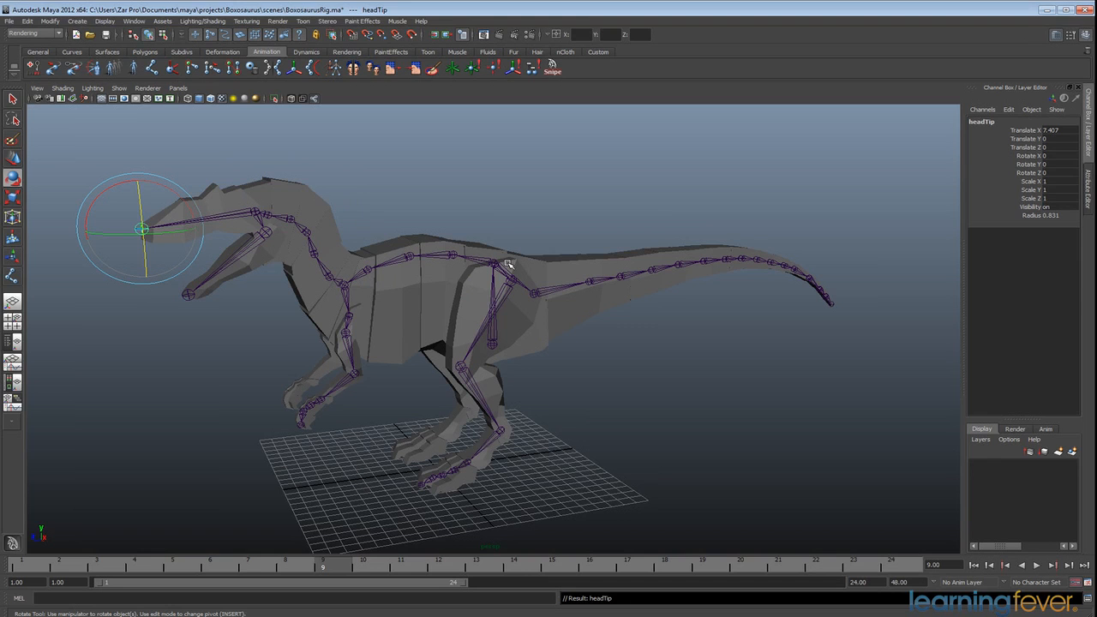
click(188, 296)
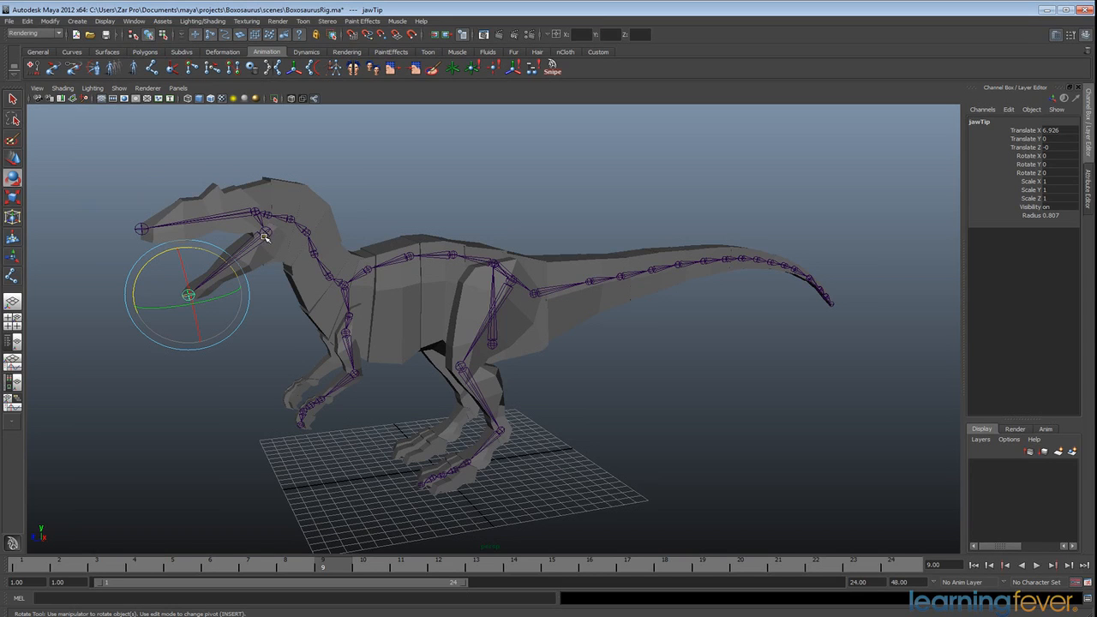
mouse_move(316, 379)
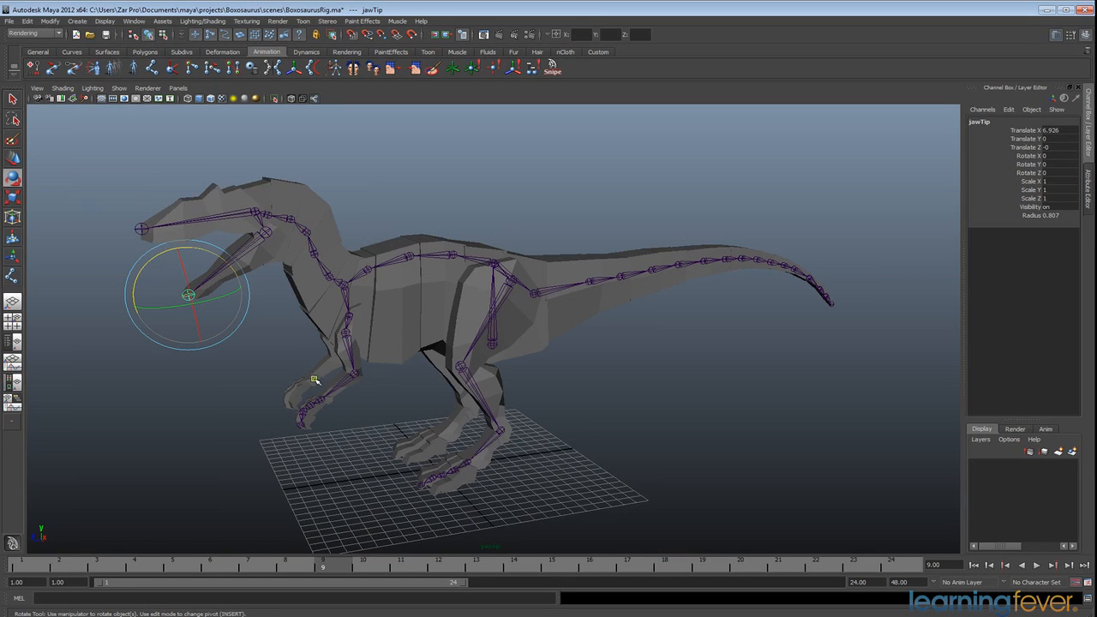
click(459, 375)
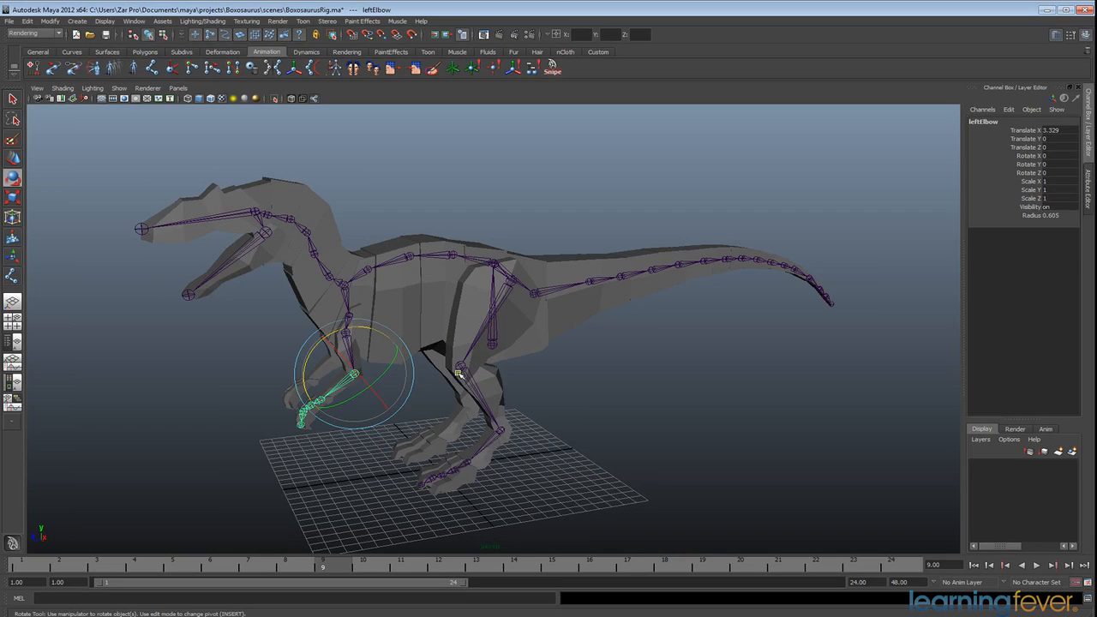
click(458, 463)
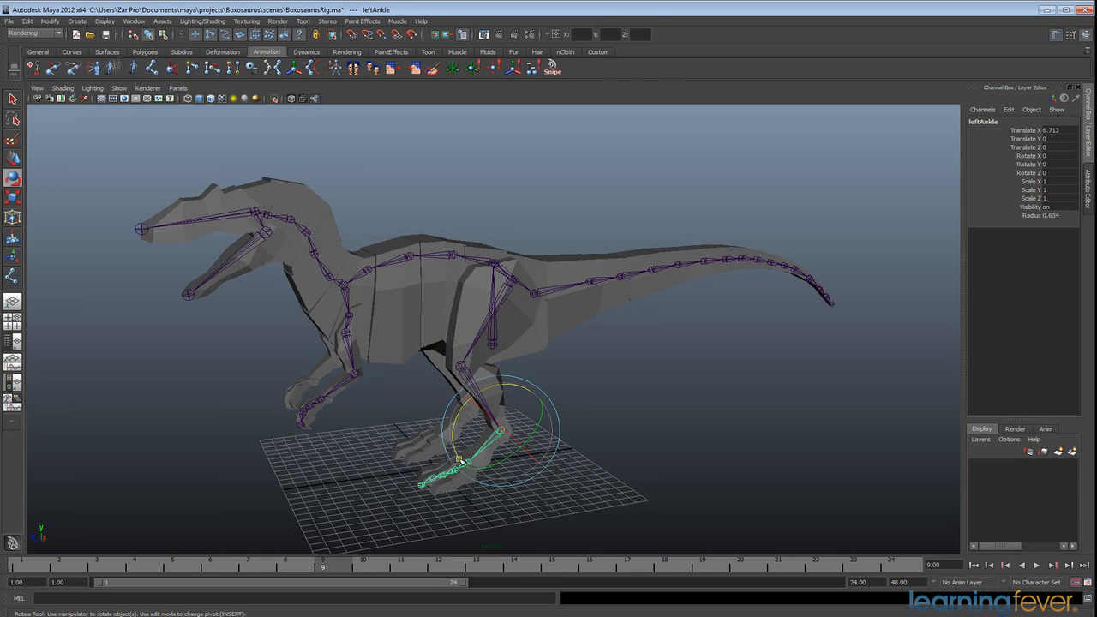
click(536, 294)
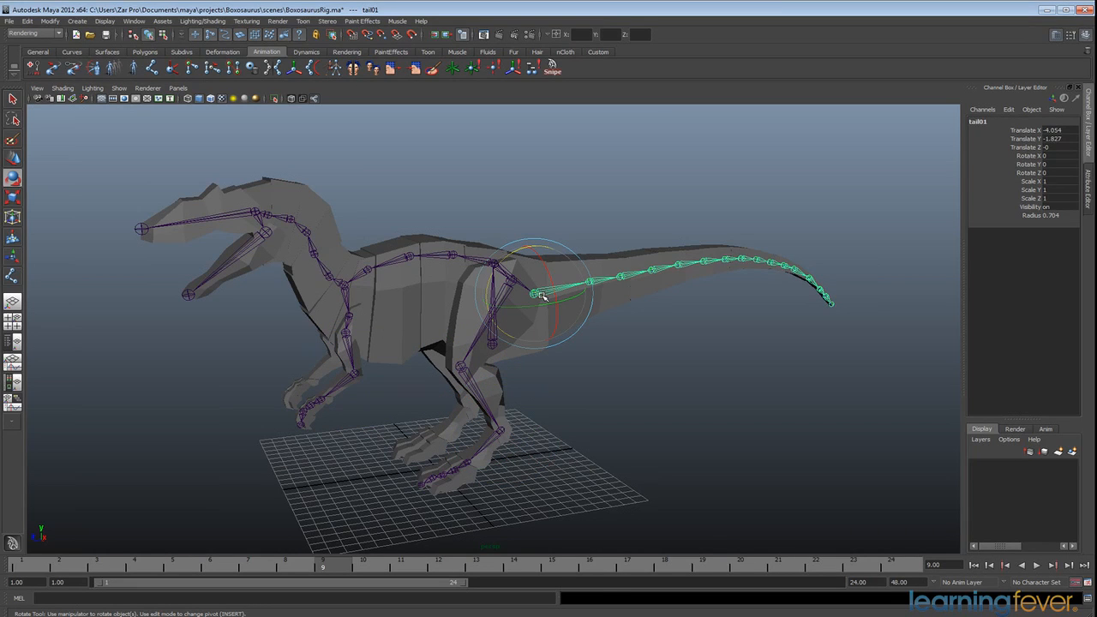
click(725, 257)
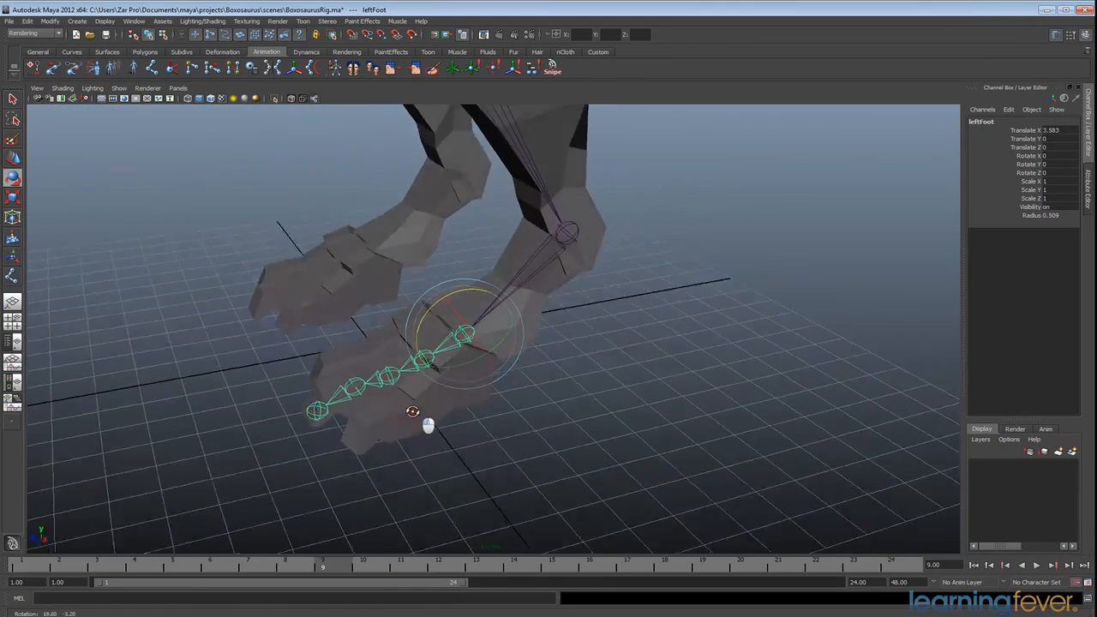
- Select the left foot's middle toe joints and orient them xyz with secondary axis Y up
drag(429, 426, 410, 430)
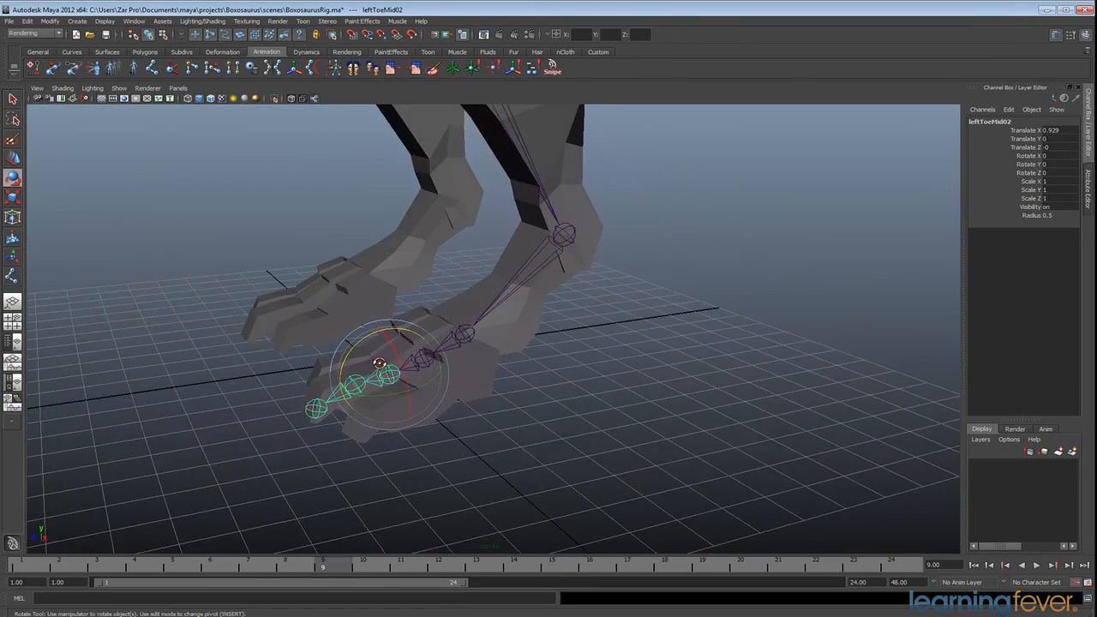
click(428, 328)
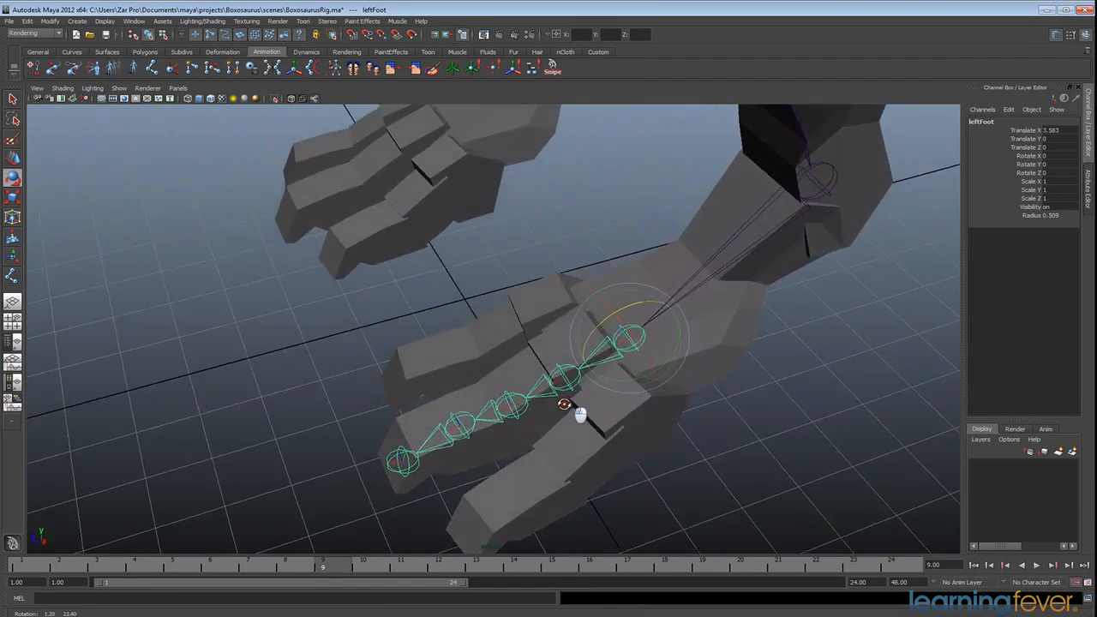
drag(566, 402, 583, 375)
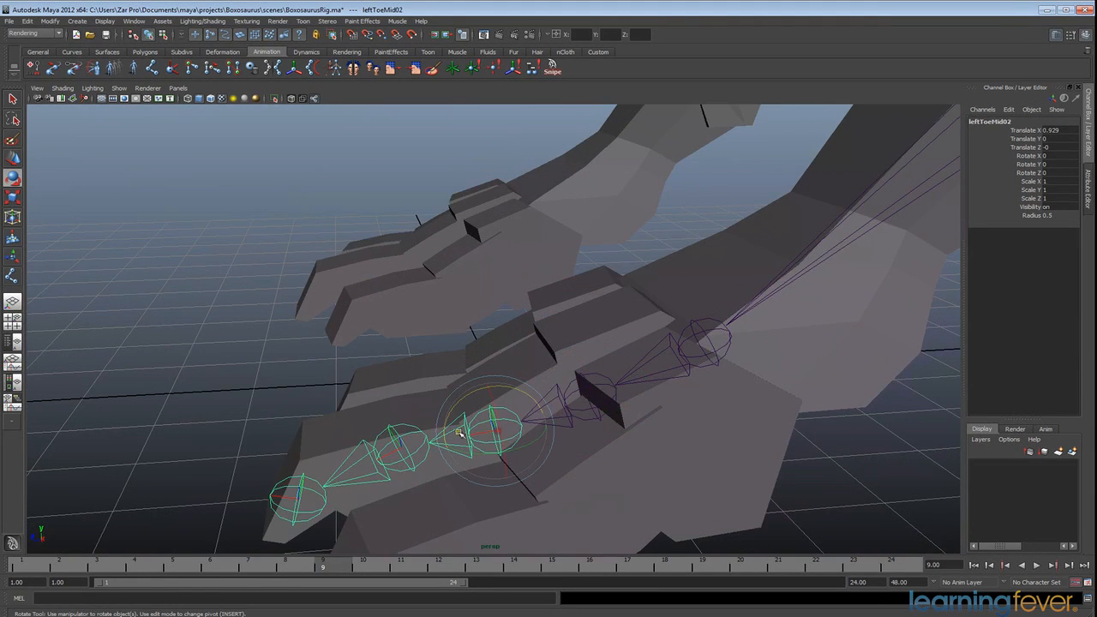
mouse_move(304, 503)
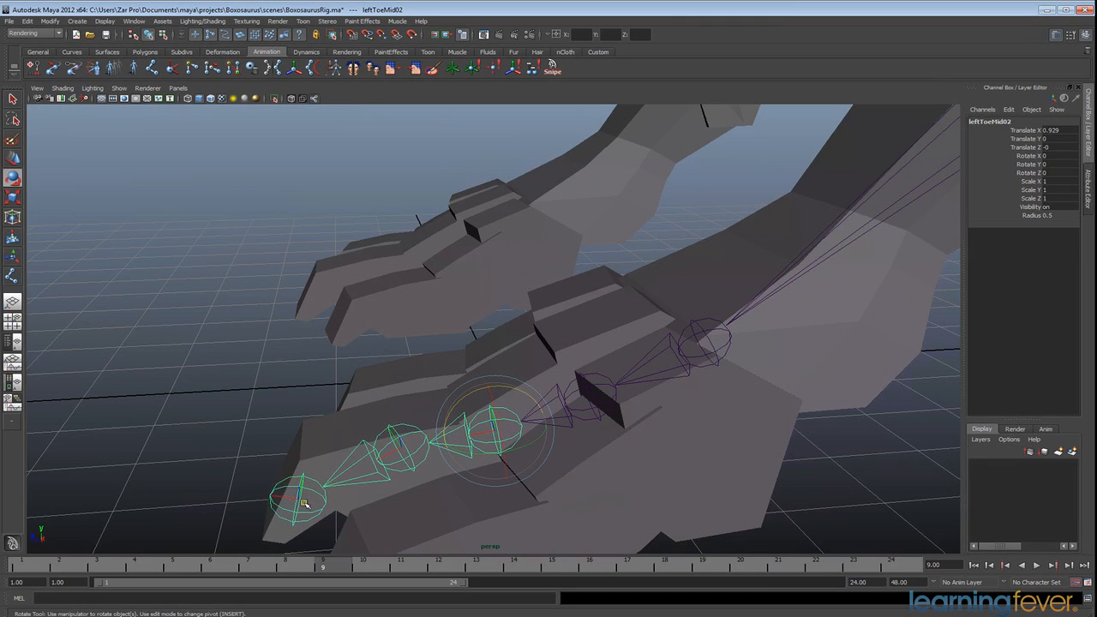
click(326, 436)
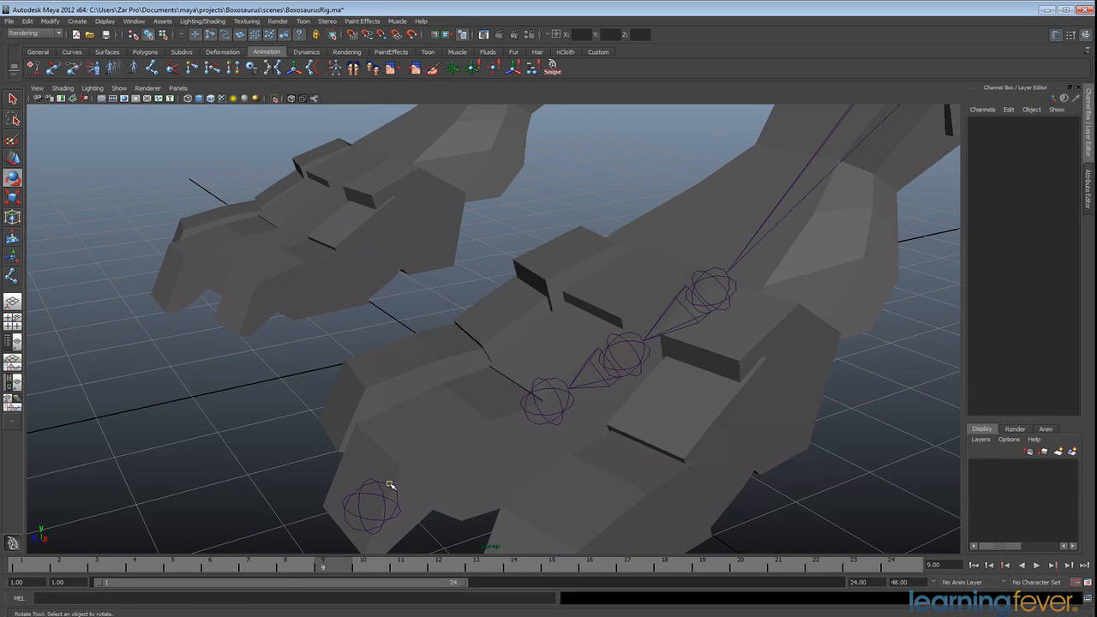
click(372, 506)
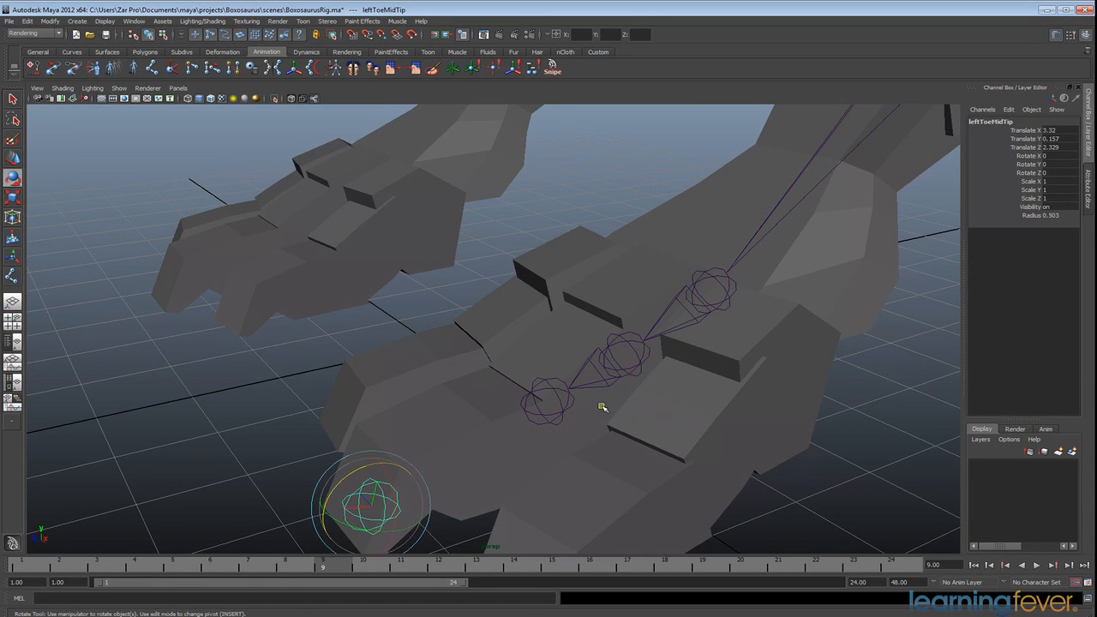
click(549, 398)
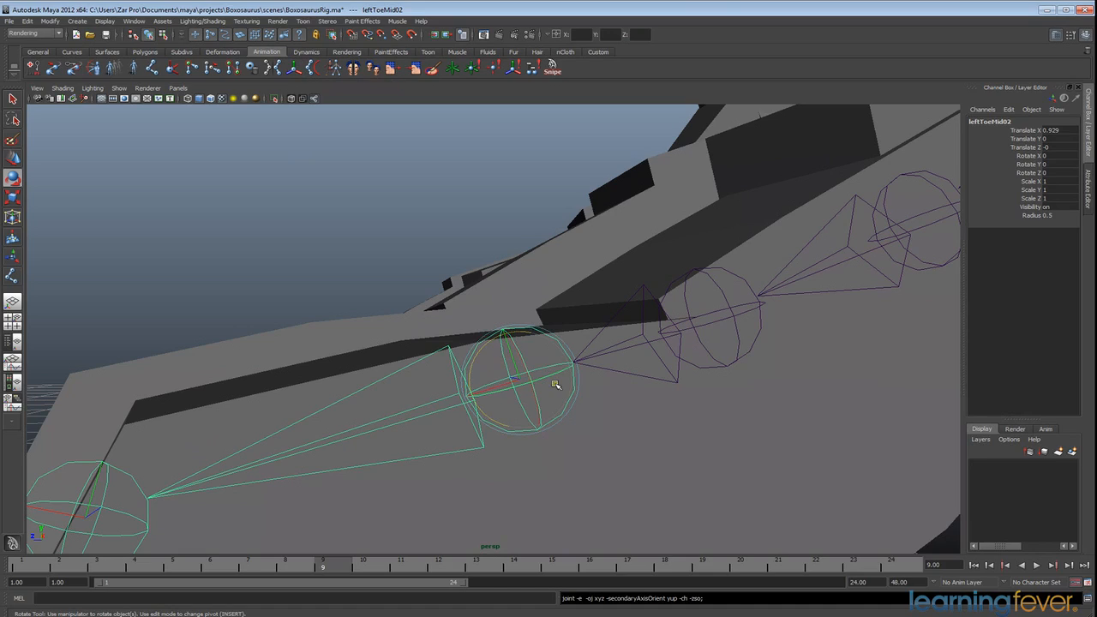
drag(557, 386, 639, 347)
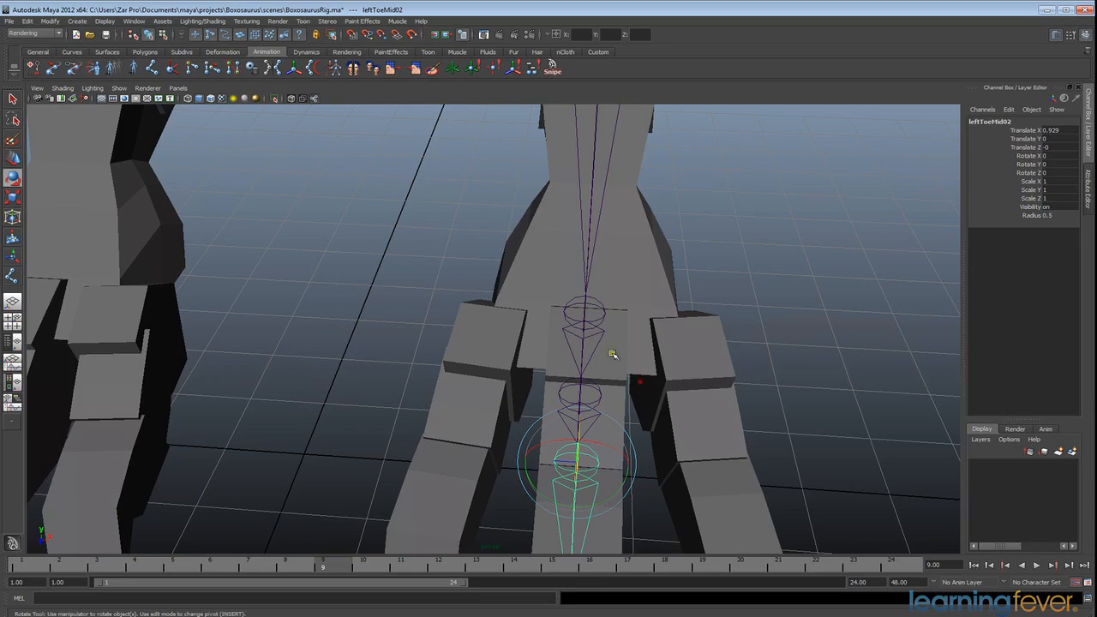
- Rename the middle toe joints leftMid01 and leftToeMid01 in the Channel Box
click(586, 322)
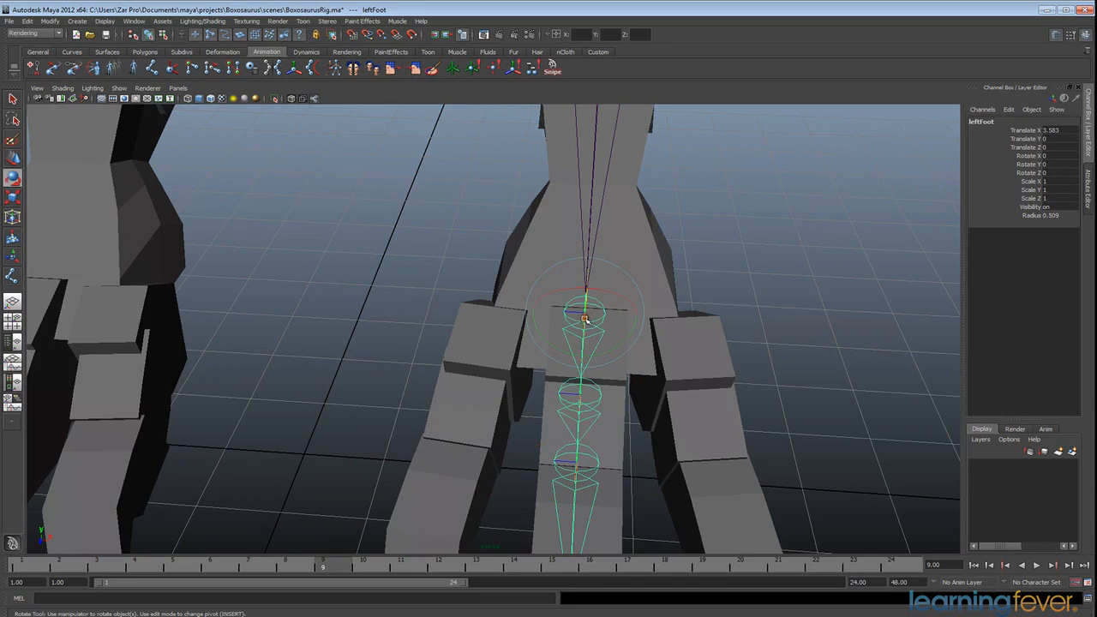
drag(583, 322, 665, 394)
text(Midc1)
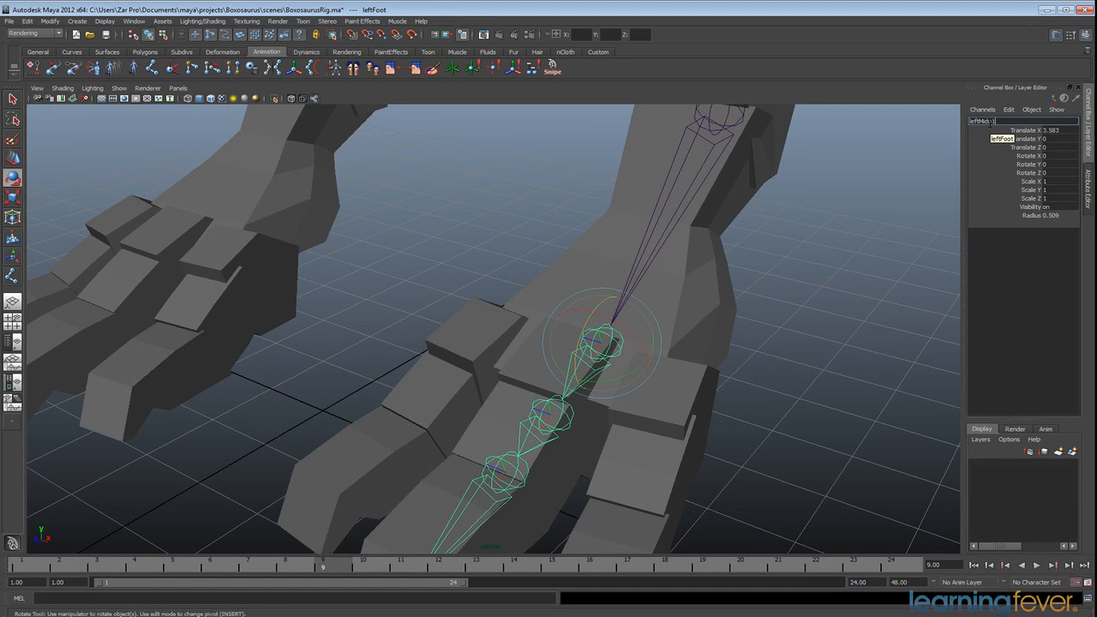
click(600, 347)
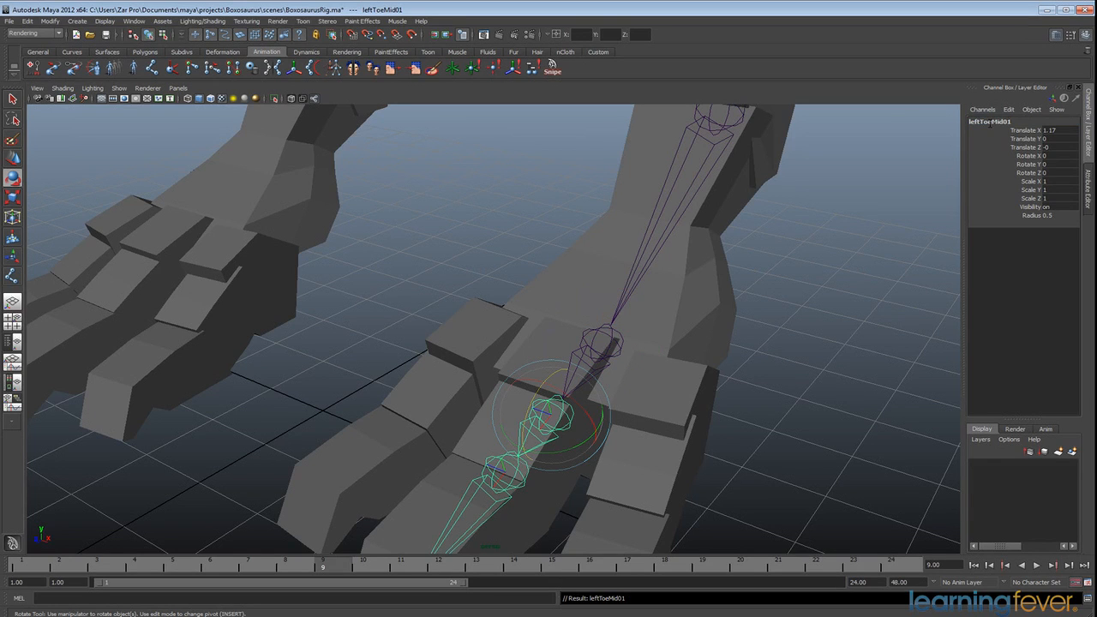
double_click(990, 121)
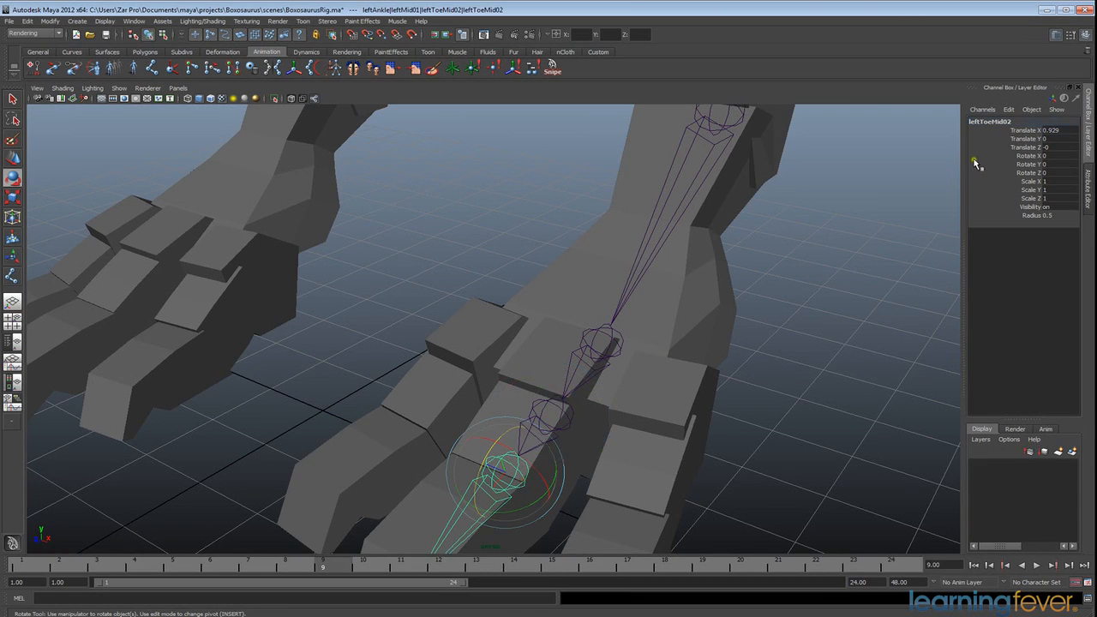
click(1023, 121)
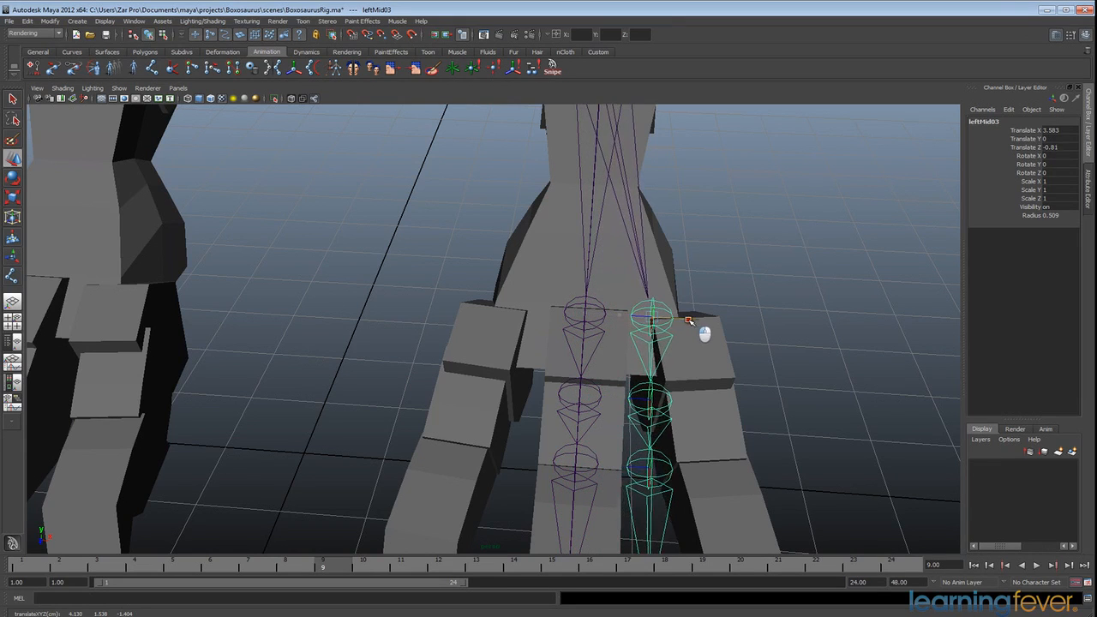
- Move the duplicated toe chains into the neighbouring toes, placing each tip joint at the toe's end
drag(690, 322, 670, 283)
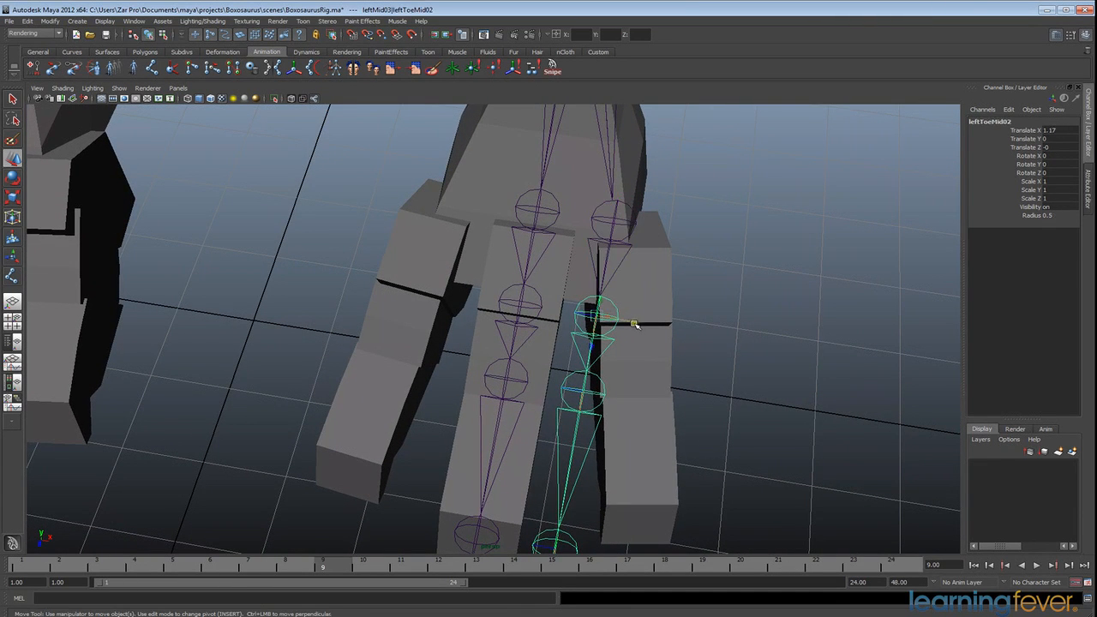
click(629, 402)
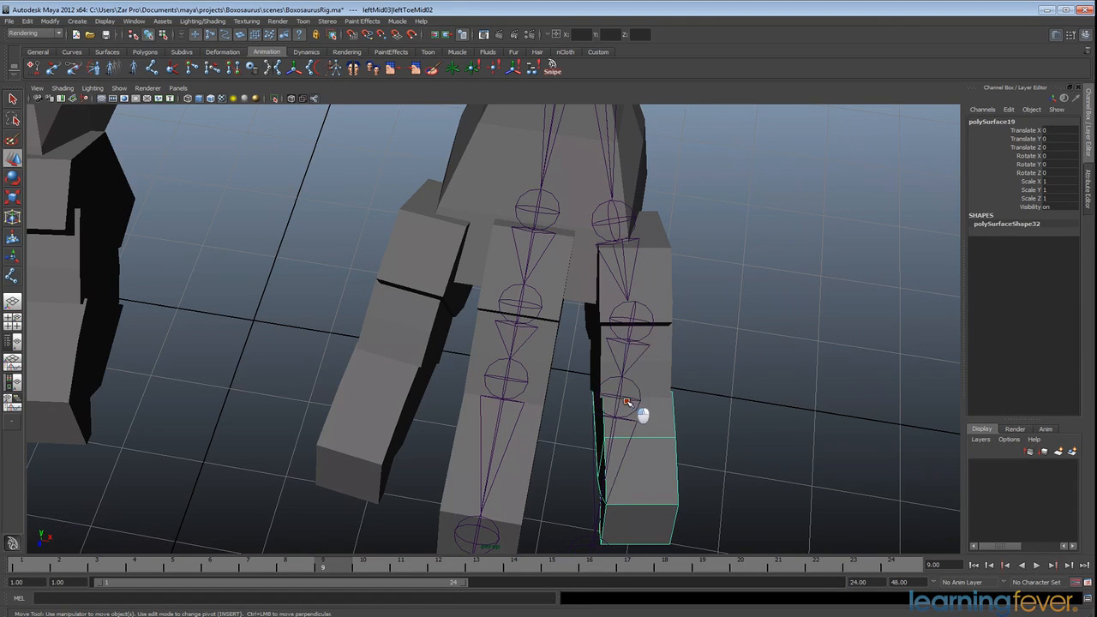
click(625, 403)
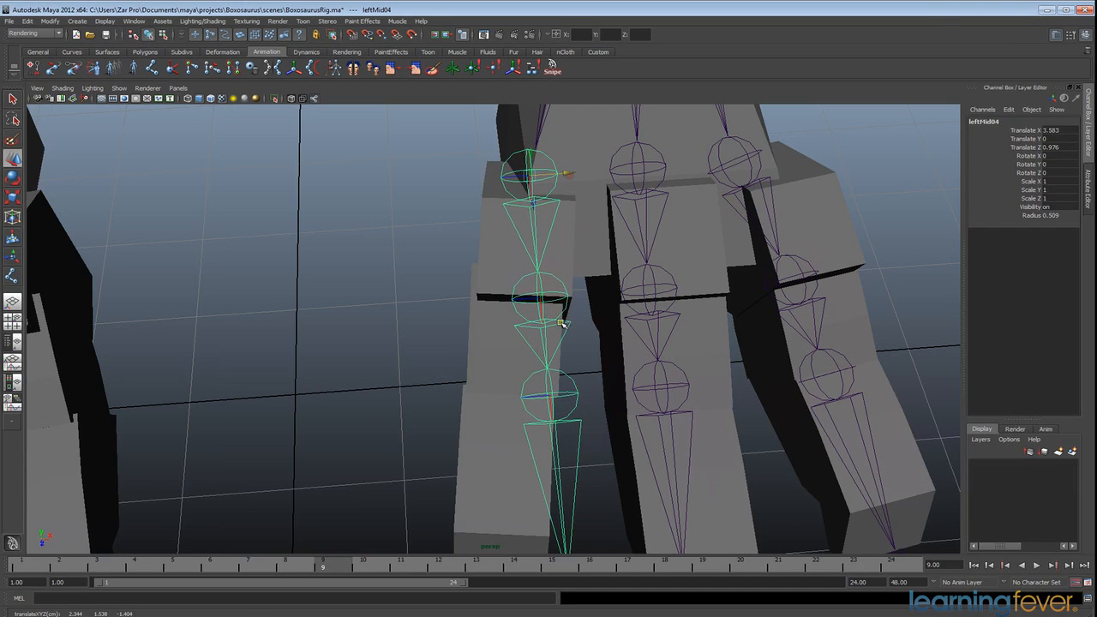
click(528, 297)
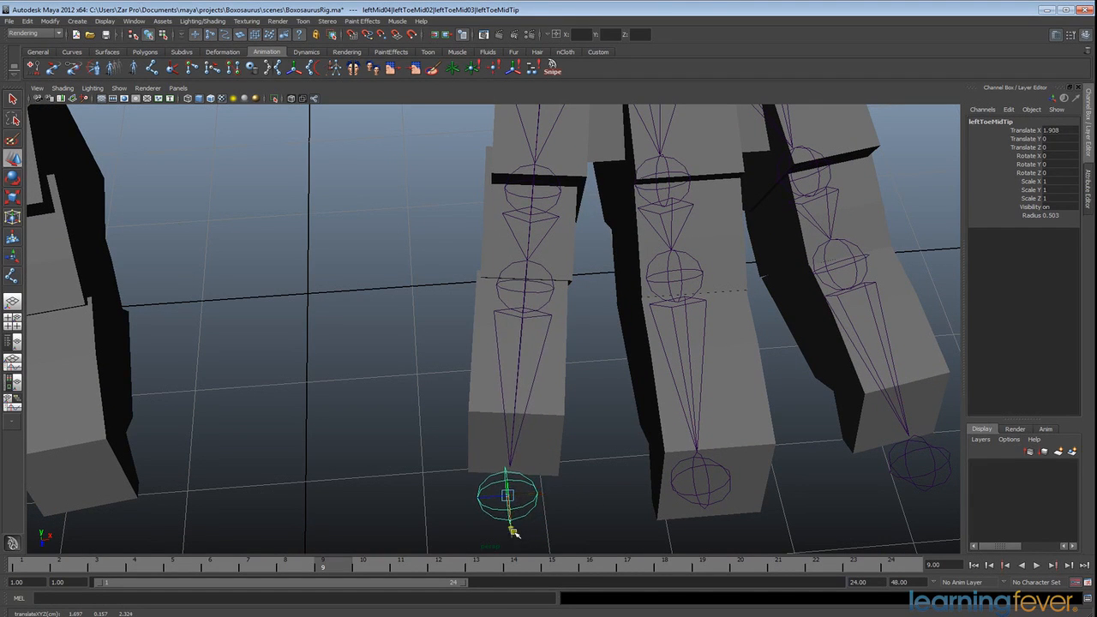
drag(507, 499, 513, 468)
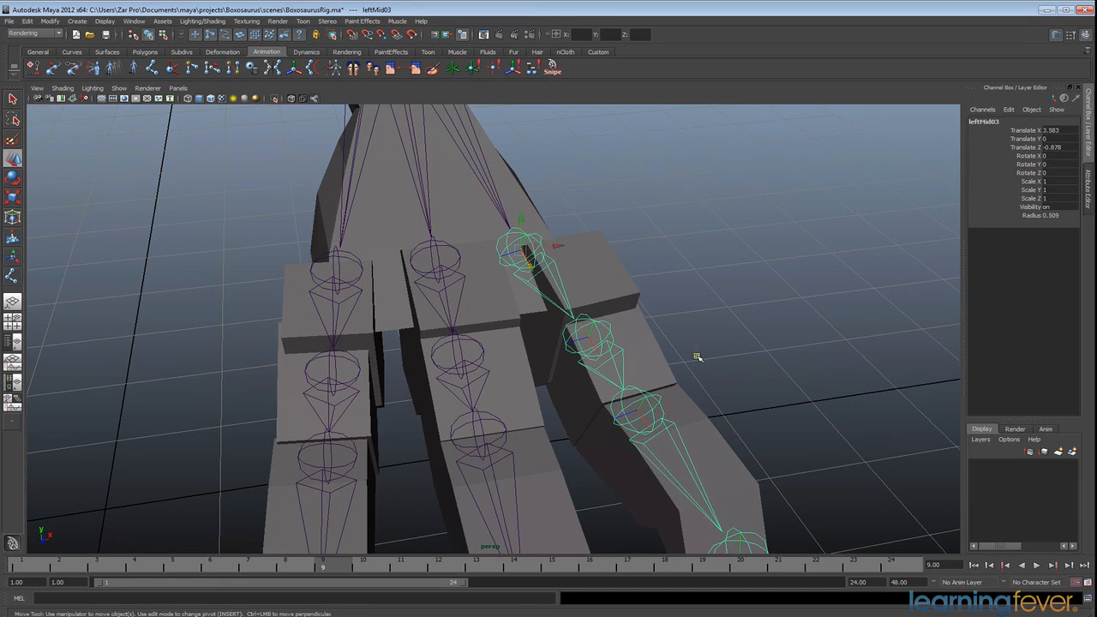
- Rename the neighbouring toe chains' joints with In/Out names such as leftToeIn03
click(643, 399)
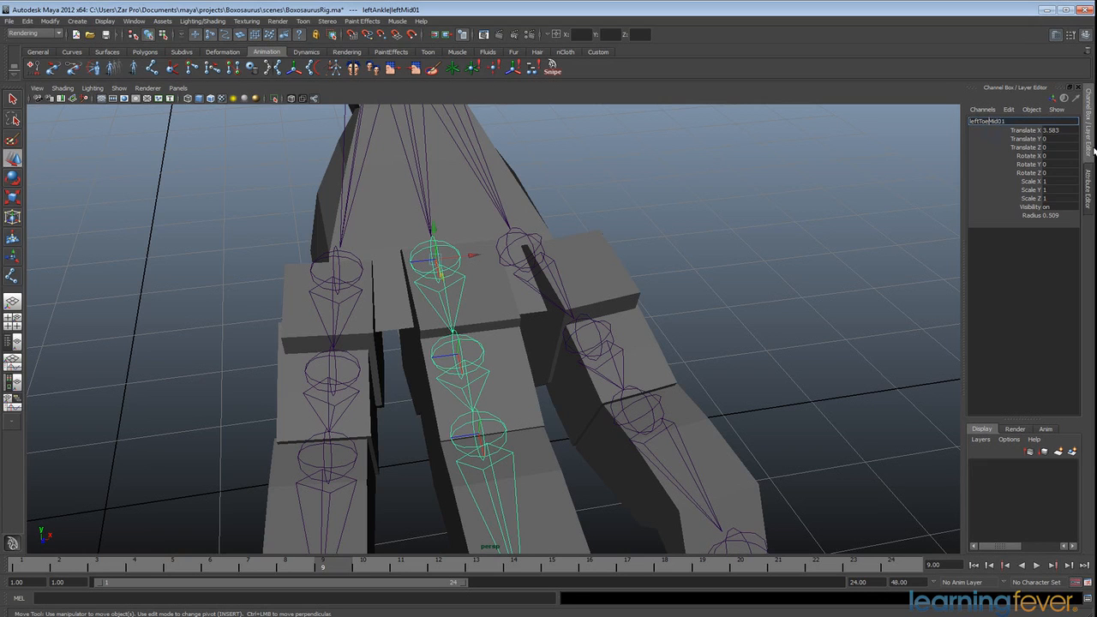
click(532, 264)
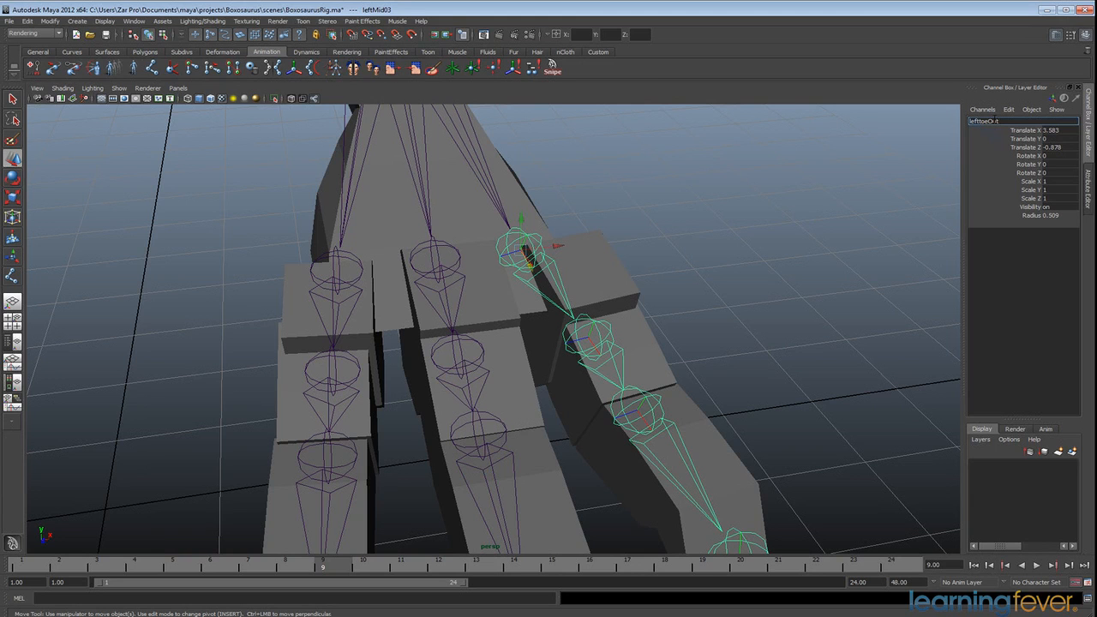
click(591, 334)
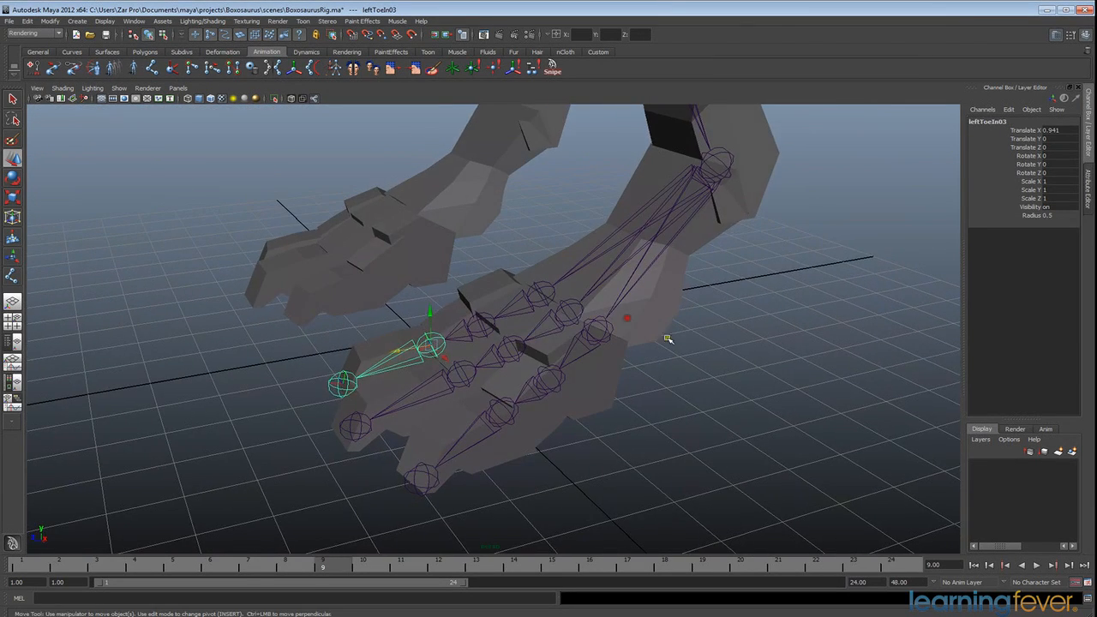
drag(668, 338, 797, 348)
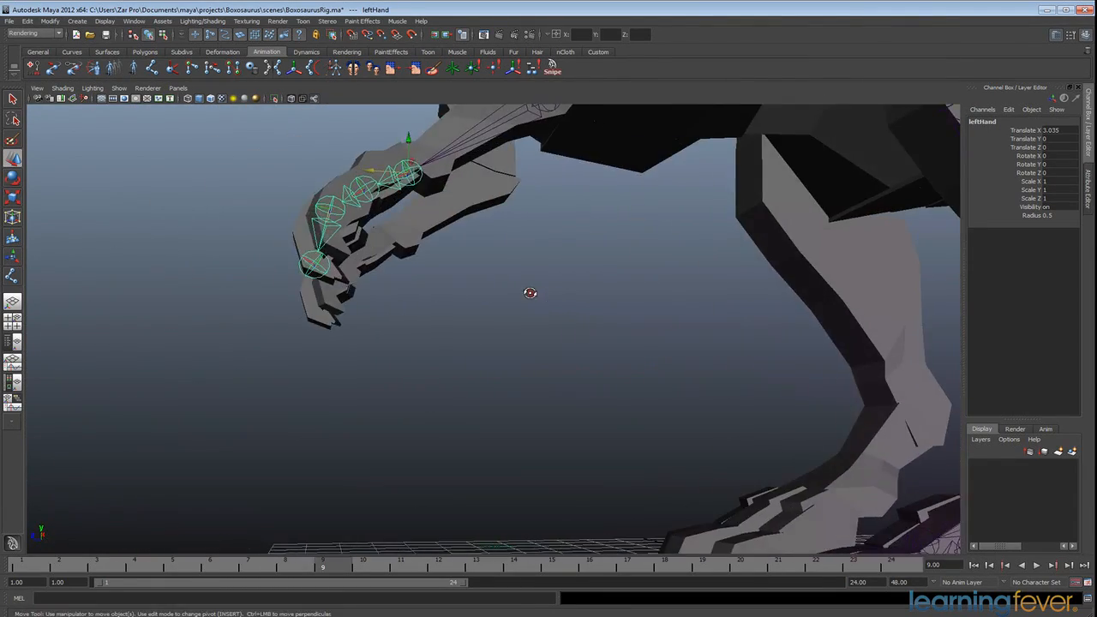
- View the left hand from the side and place the first finger joints starting at the wrist
drag(530, 294, 711, 425)
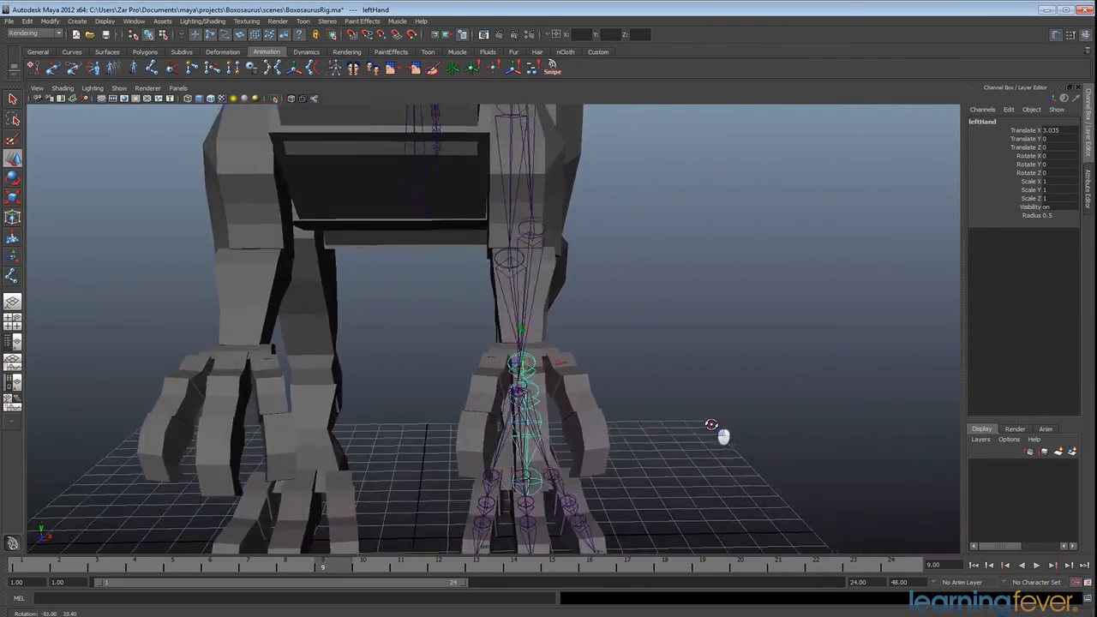
drag(711, 424, 566, 426)
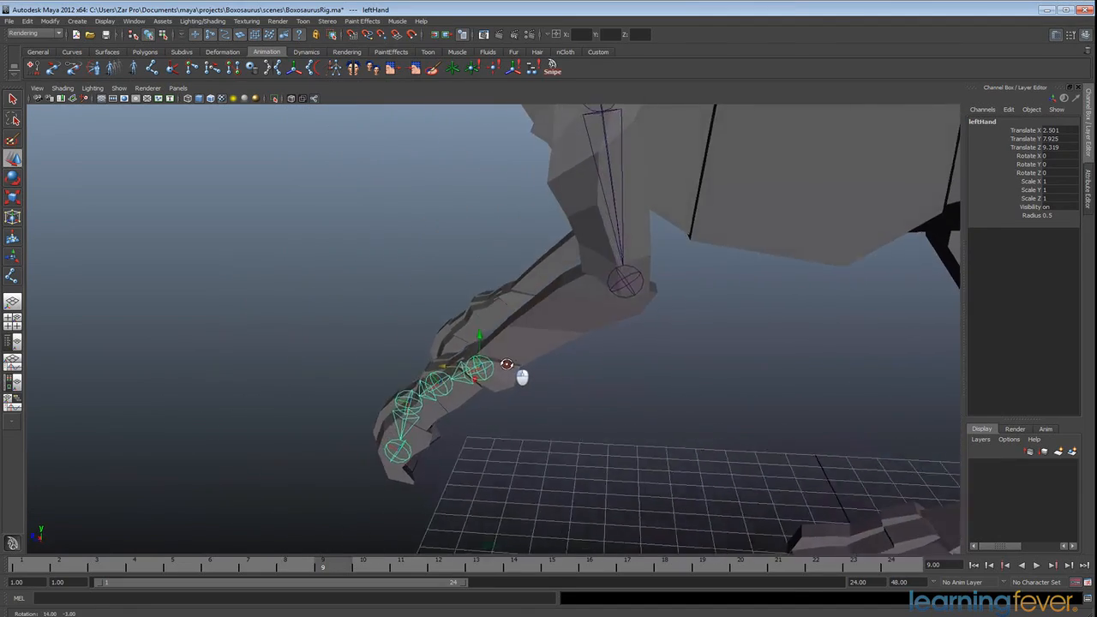
drag(521, 377, 557, 364)
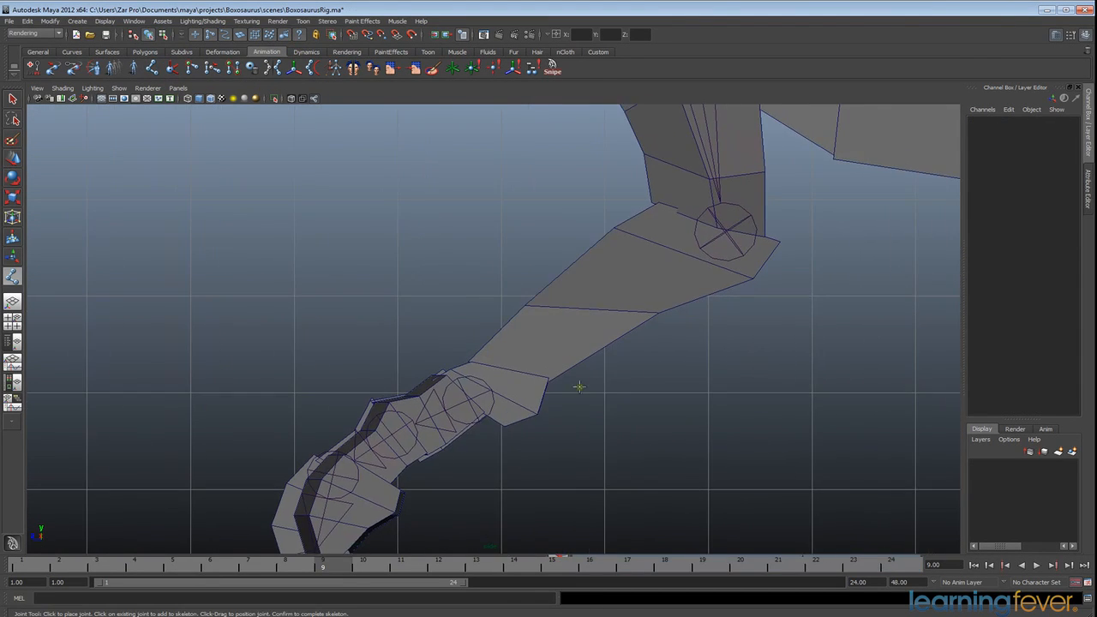
click(729, 231)
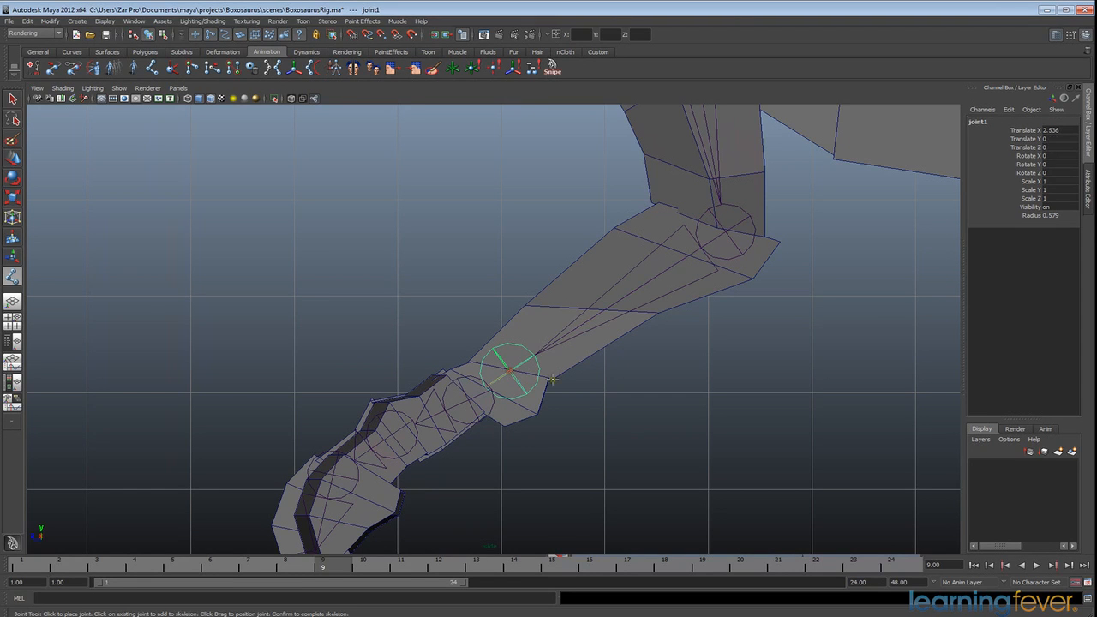
click(728, 227)
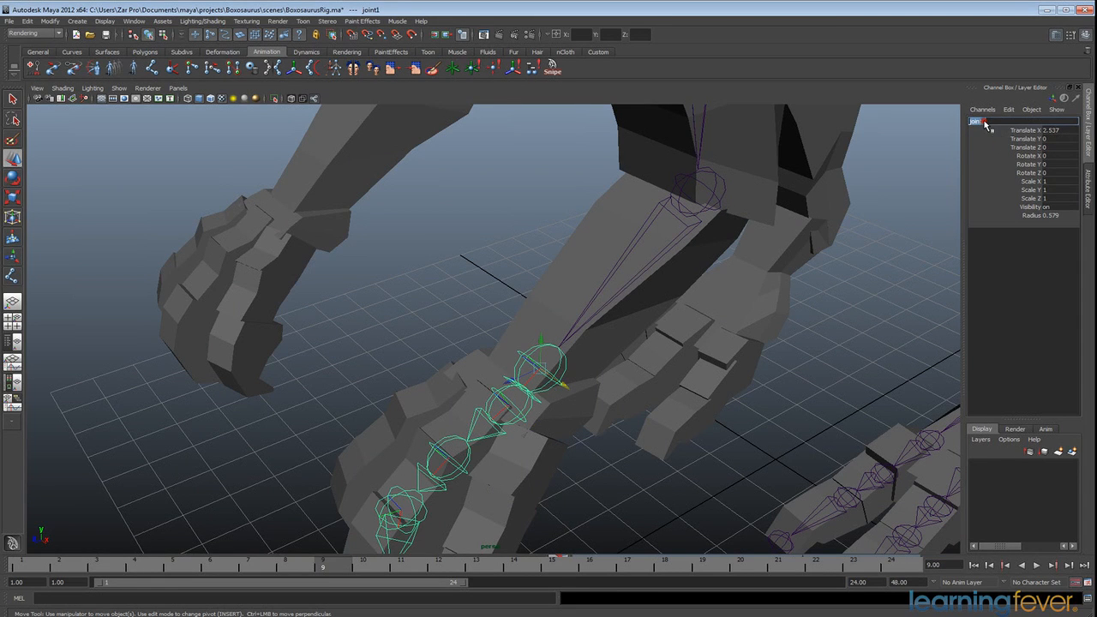
- Rename the hand chain's root leftHand and its next finger joint leftMid01
text(leftHand)
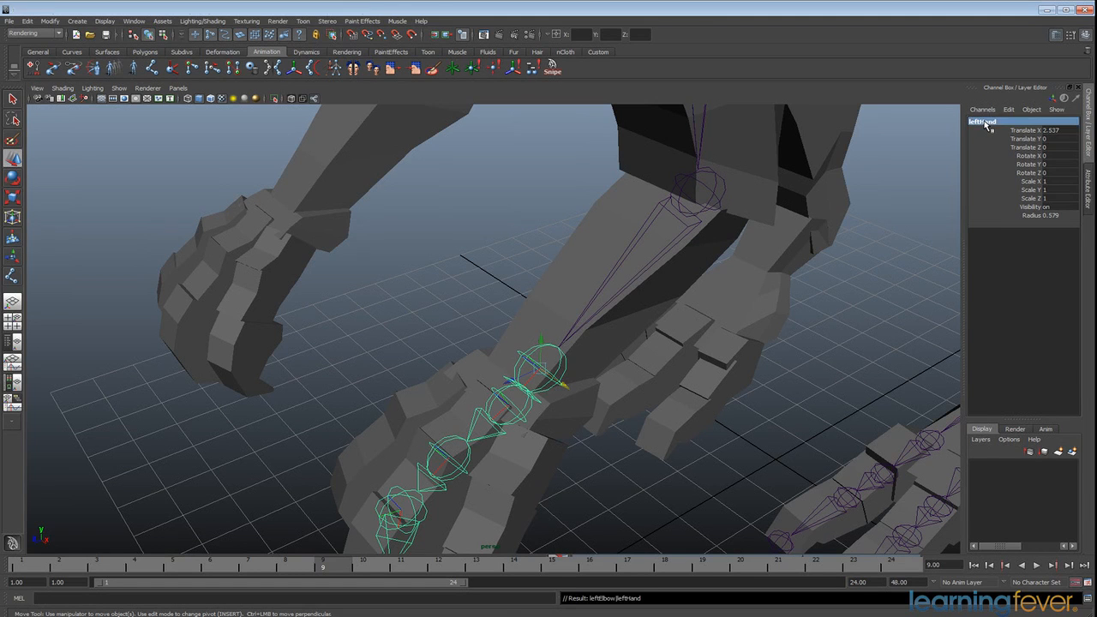
drag(540, 369, 510, 403)
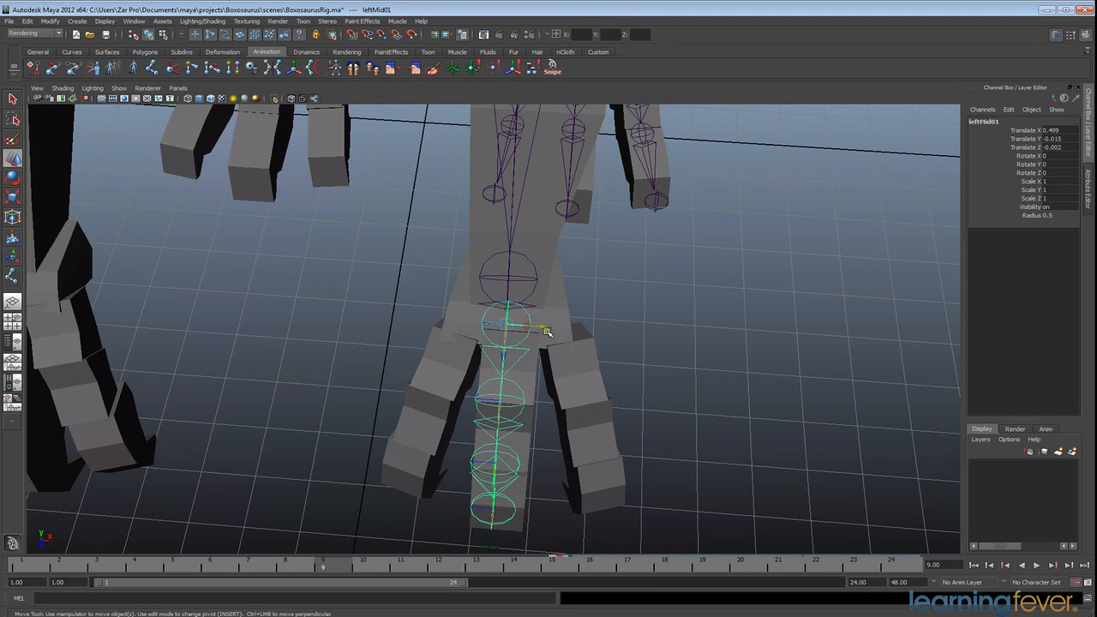
- Move leftMid02 and leftMidTip into the middle finger, out to the fingertip
click(527, 327)
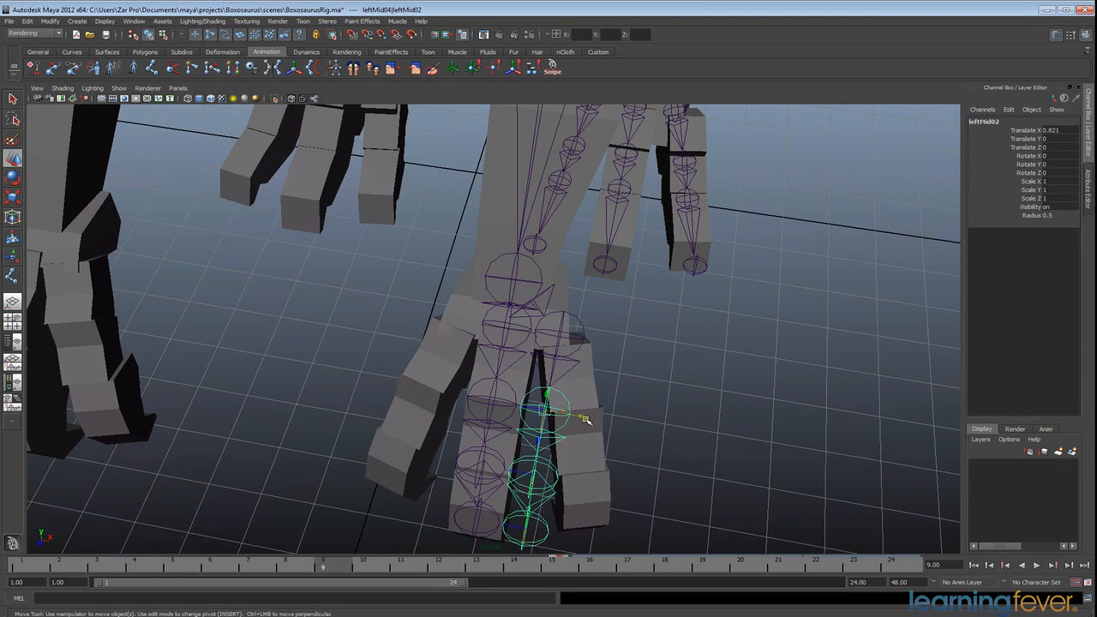
drag(552, 414, 608, 420)
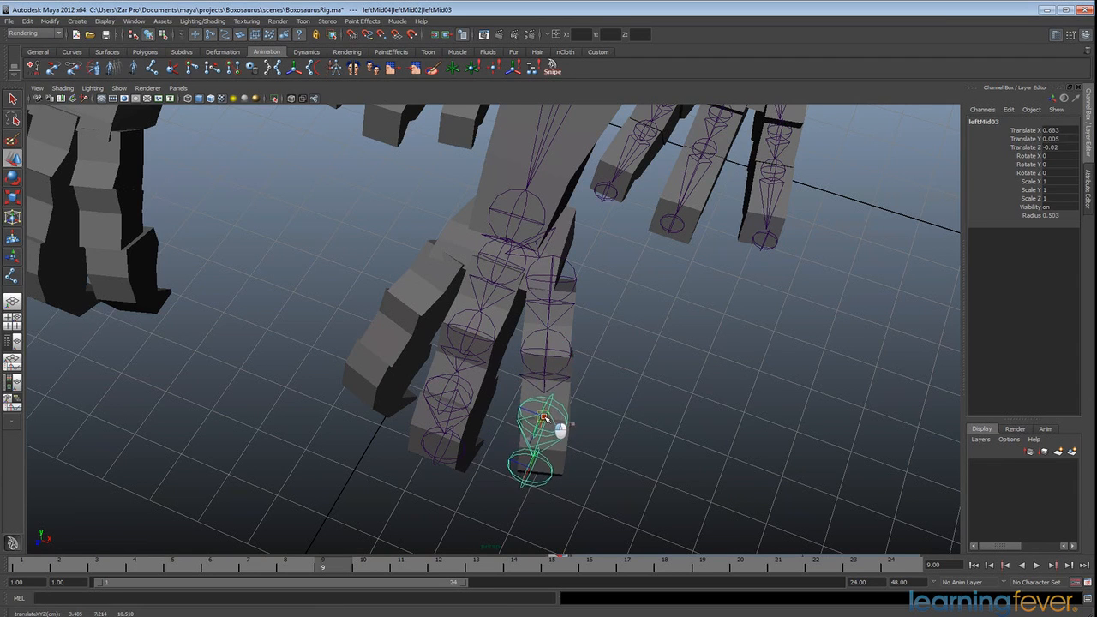
click(534, 471)
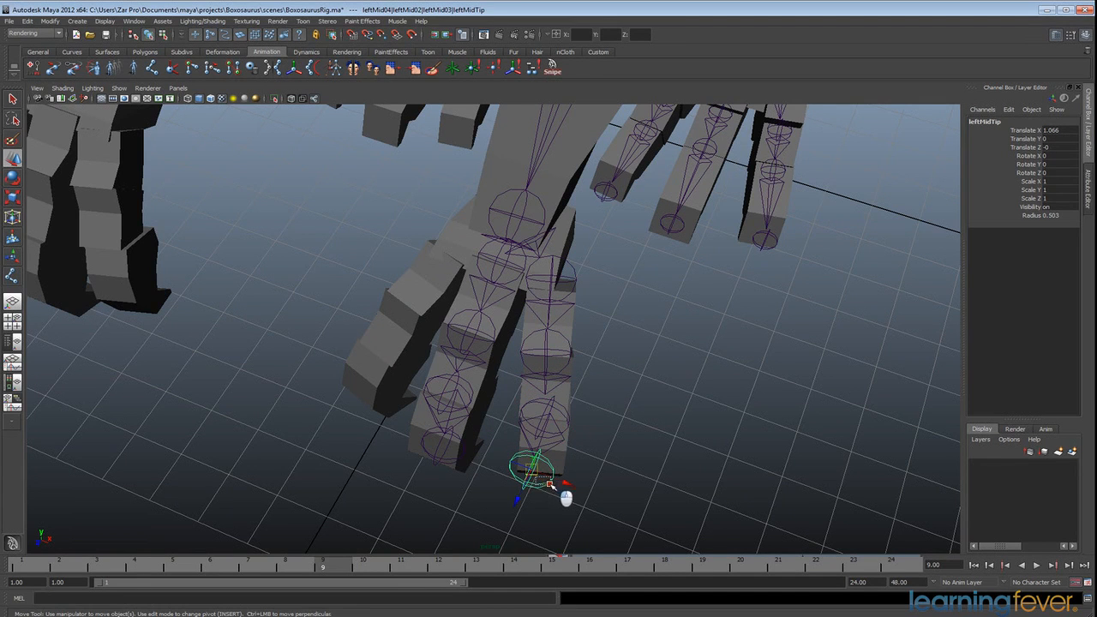
drag(562, 488, 558, 475)
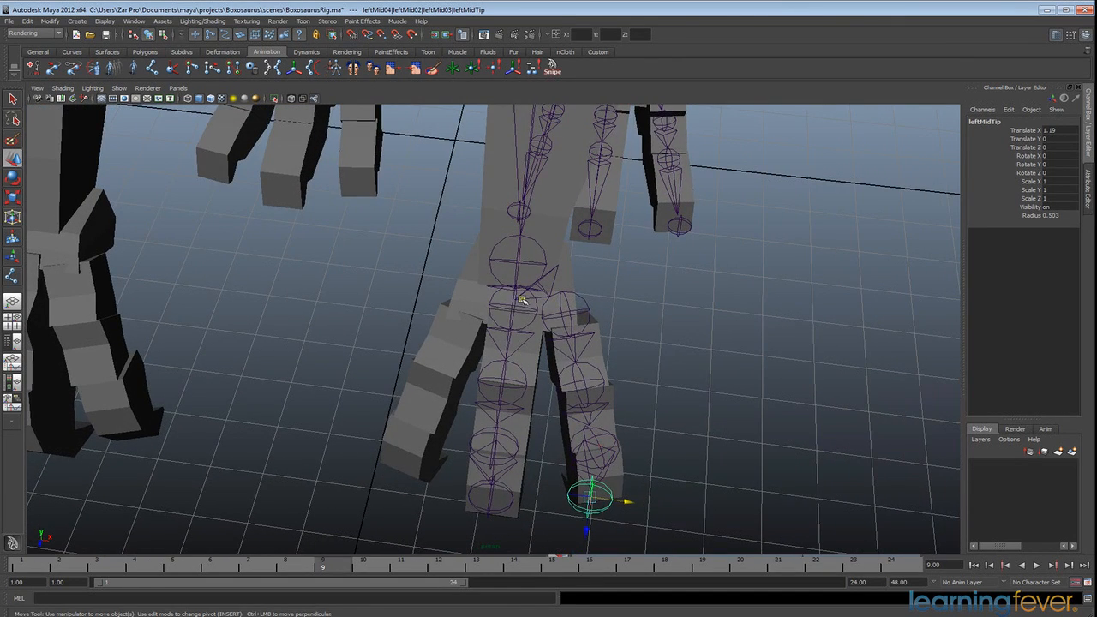
- Move the copied chain into the neighbouring finger and inspect the finger joints from below
click(514, 309)
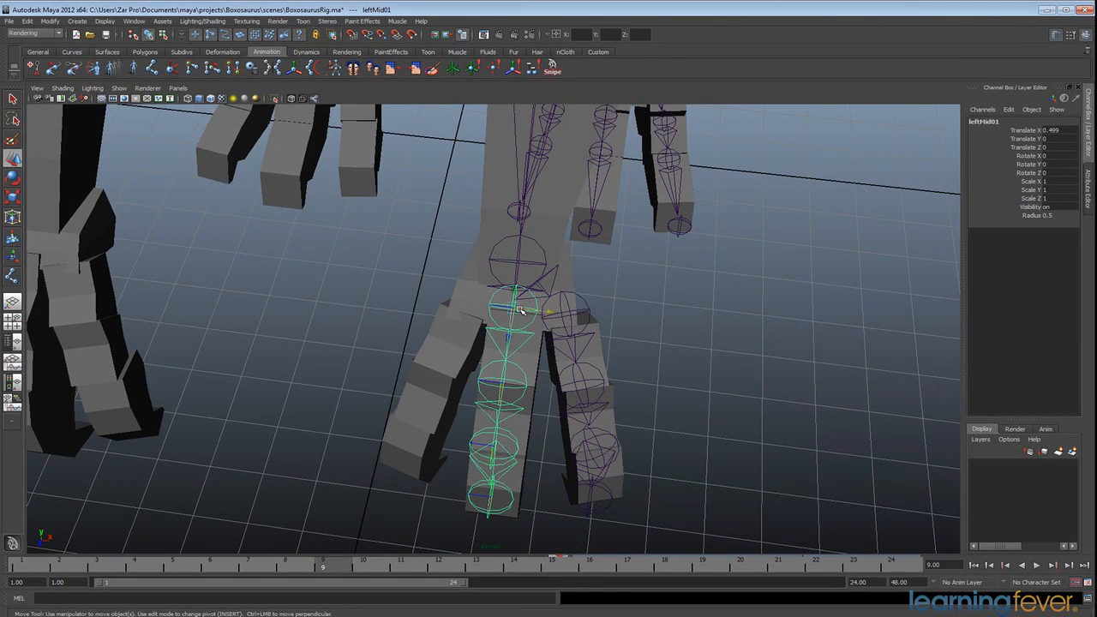
drag(515, 309, 455, 411)
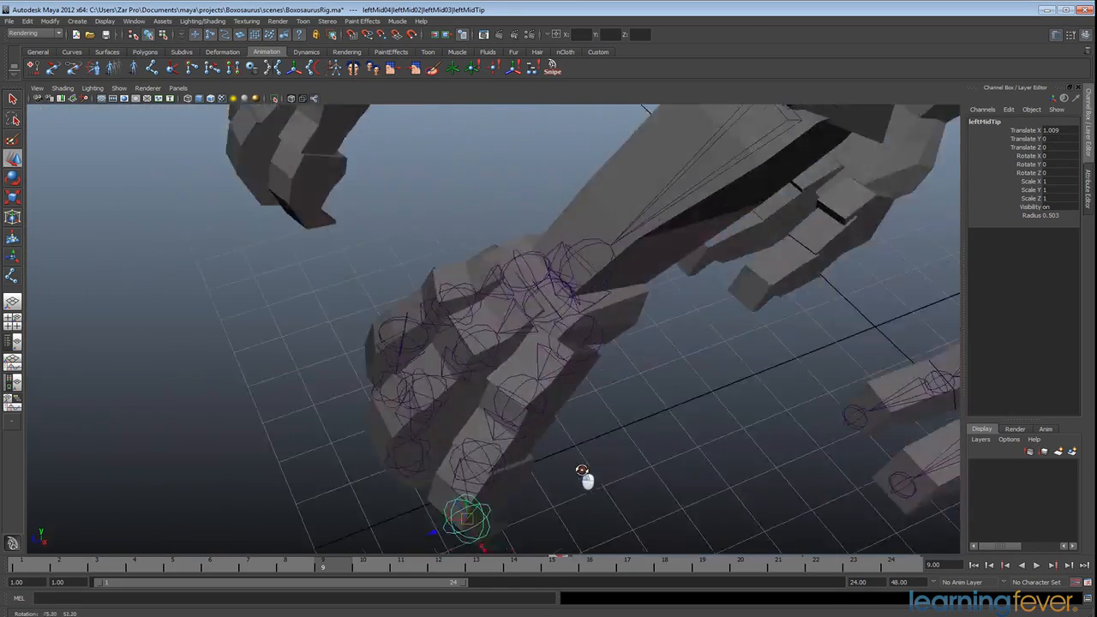
drag(582, 471, 557, 433)
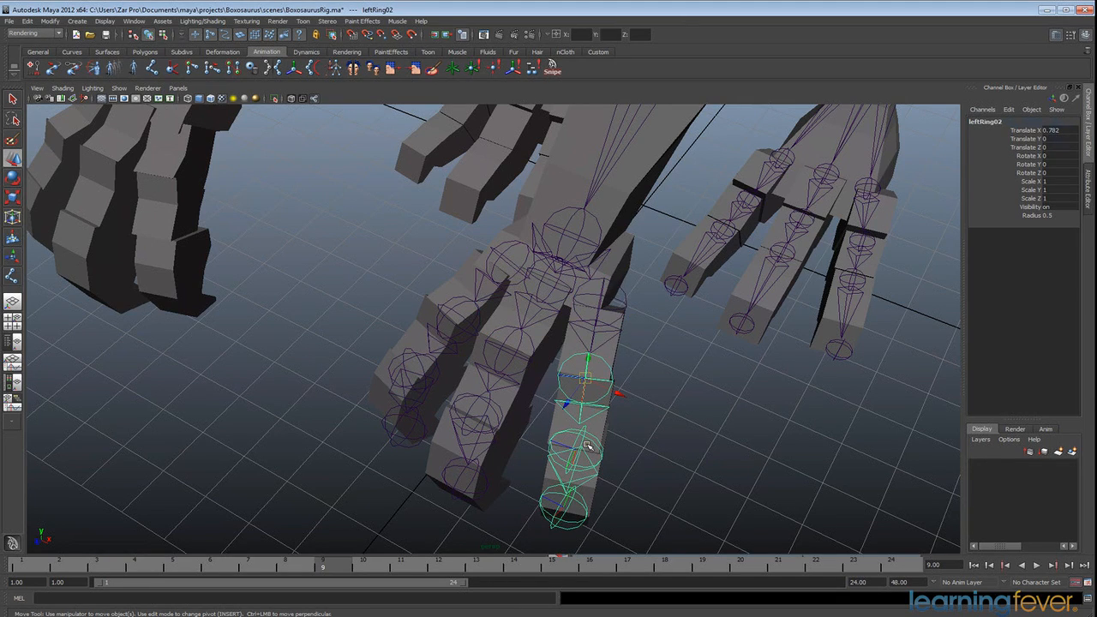
- Orbit around the left hand to check the ring finger joints, then pull back to see the leg
drag(589, 445, 568, 386)
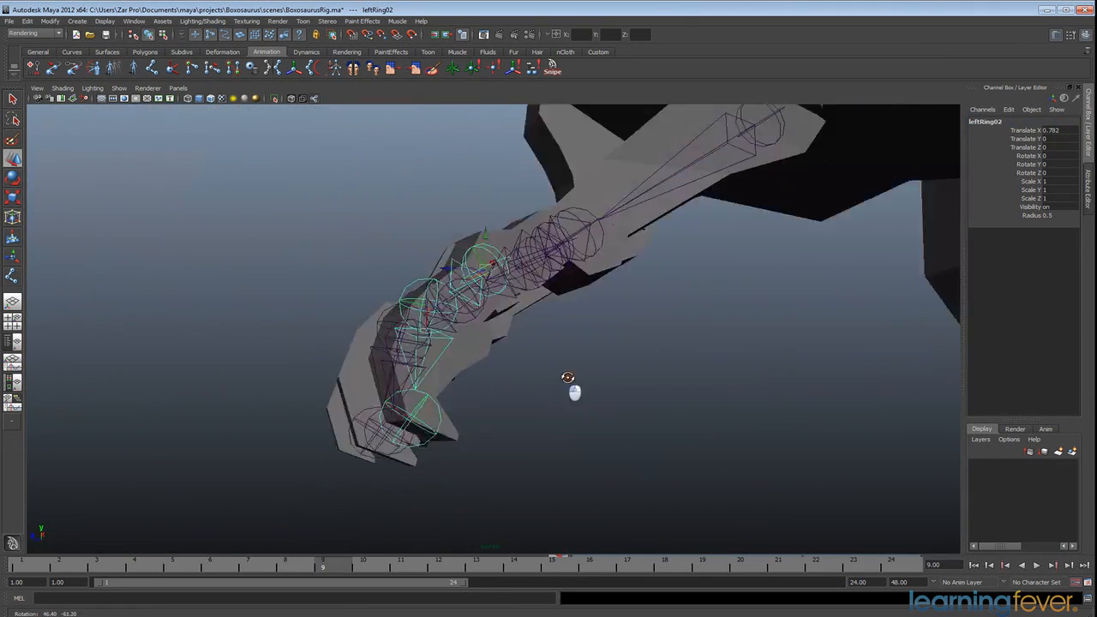
drag(568, 378, 557, 426)
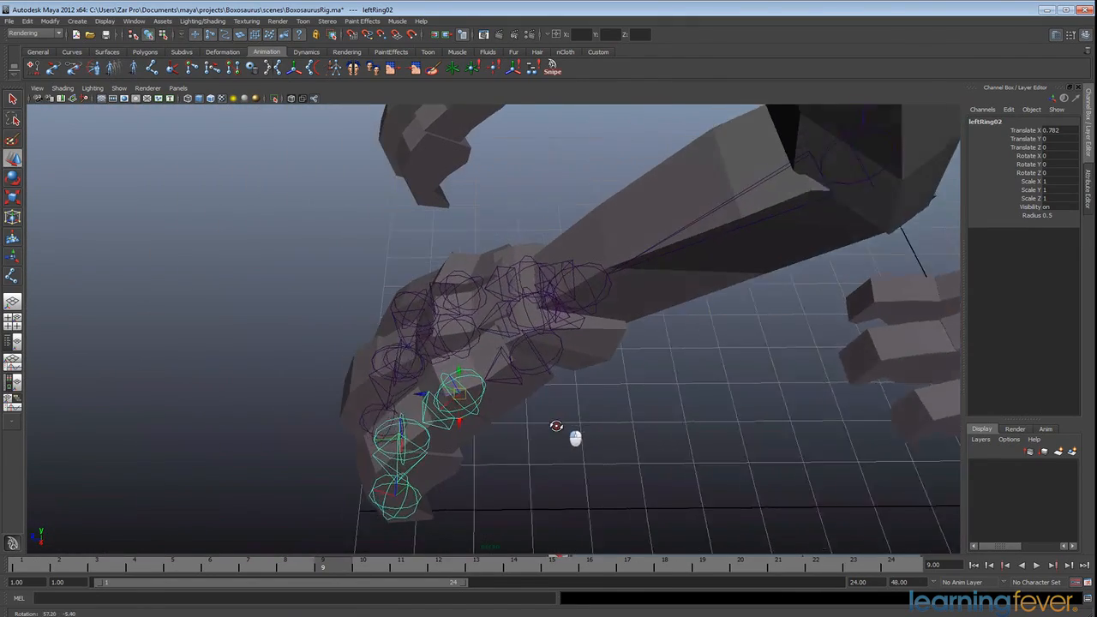
drag(557, 426, 548, 426)
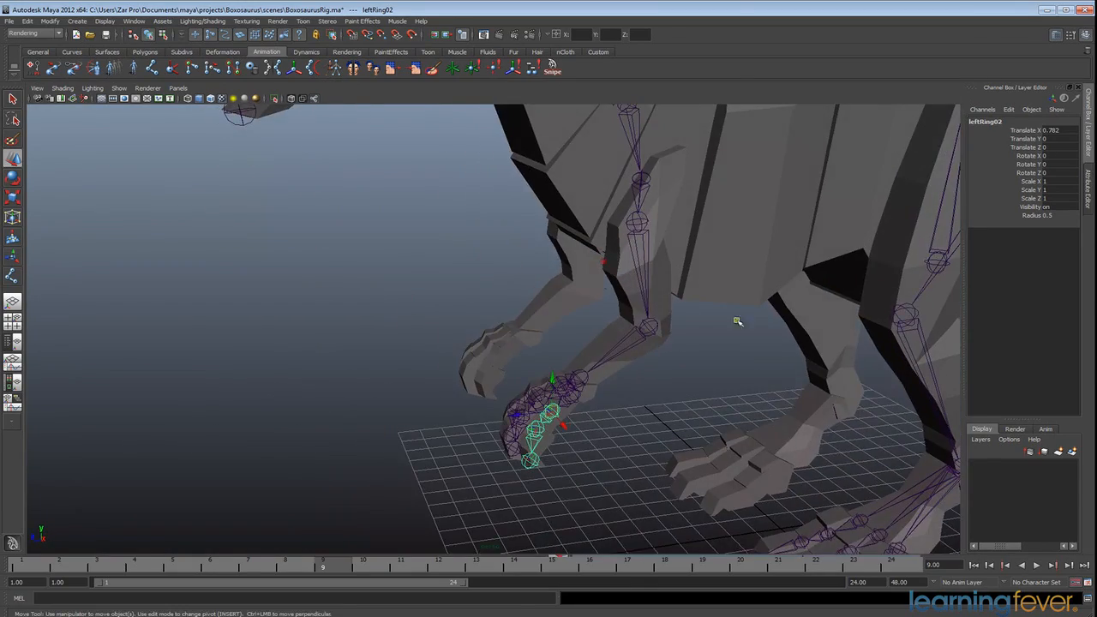
drag(737, 321, 656, 377)
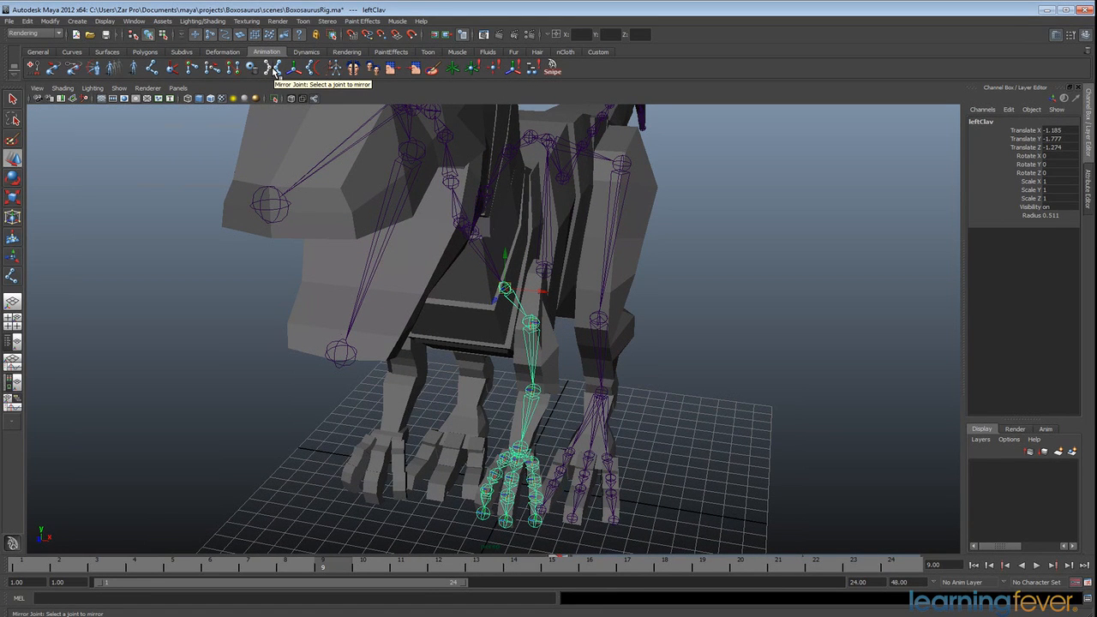
- In Mirror Joint options, set mirror across YZ, search 'left', replace 'right'
click(275, 68)
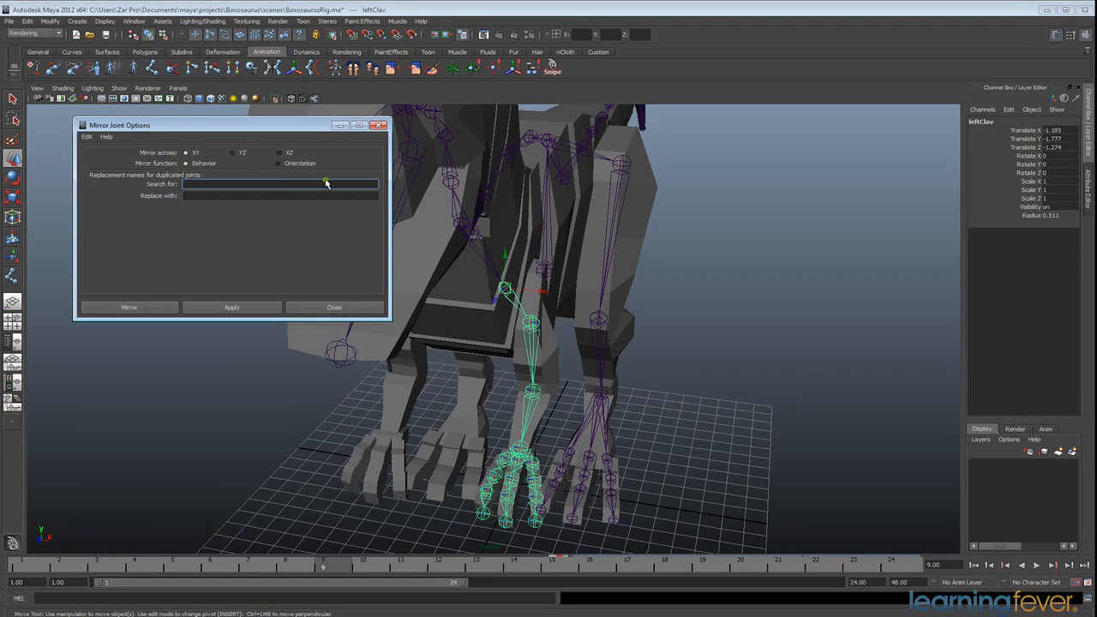
drag(120, 125, 102, 100)
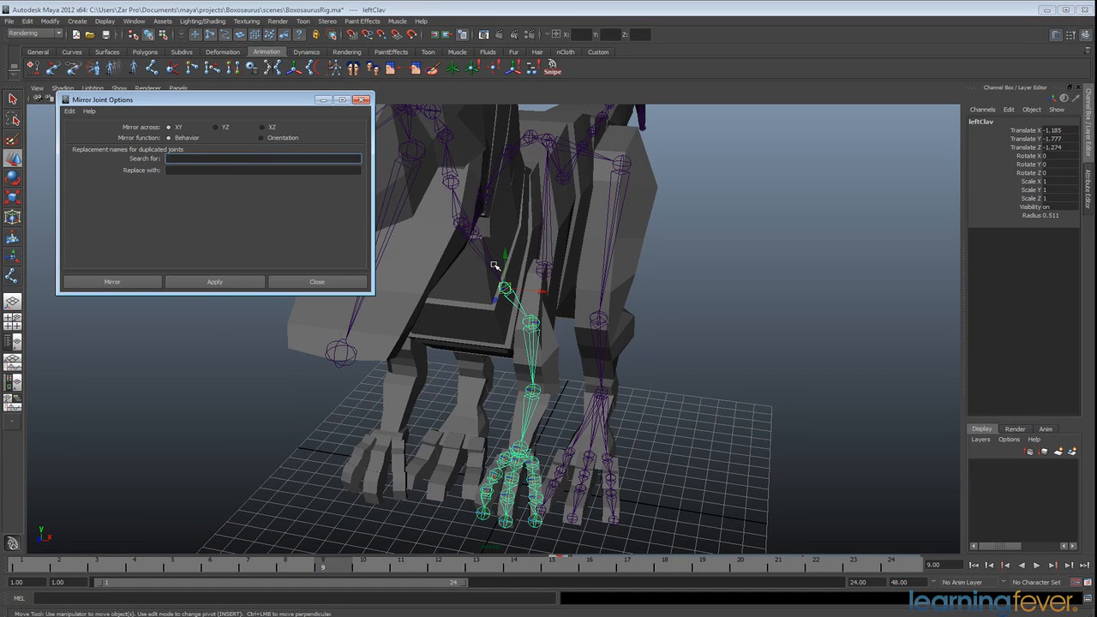
text(left)
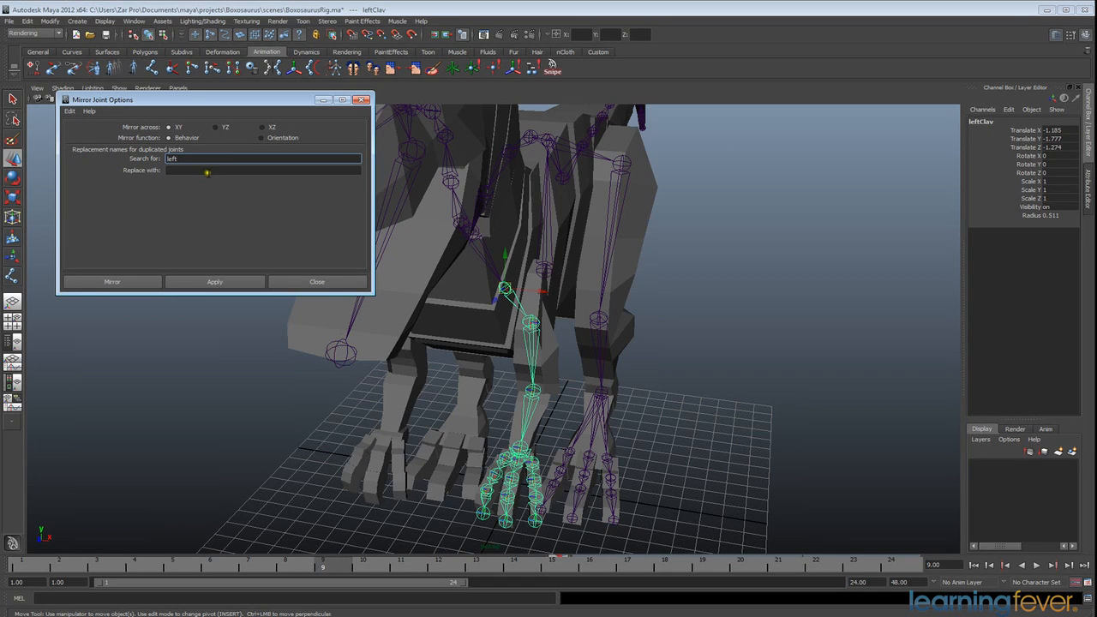
text(right)
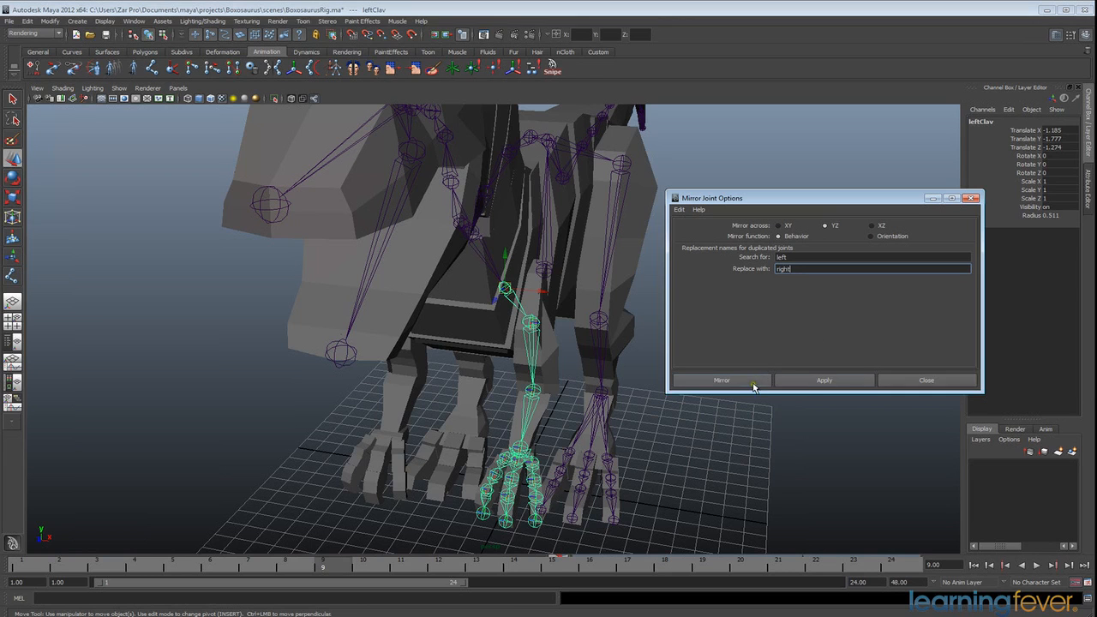
- Mirror leftClav into rightClav, then select leftThigh and apply to create rightThigh
click(721, 380)
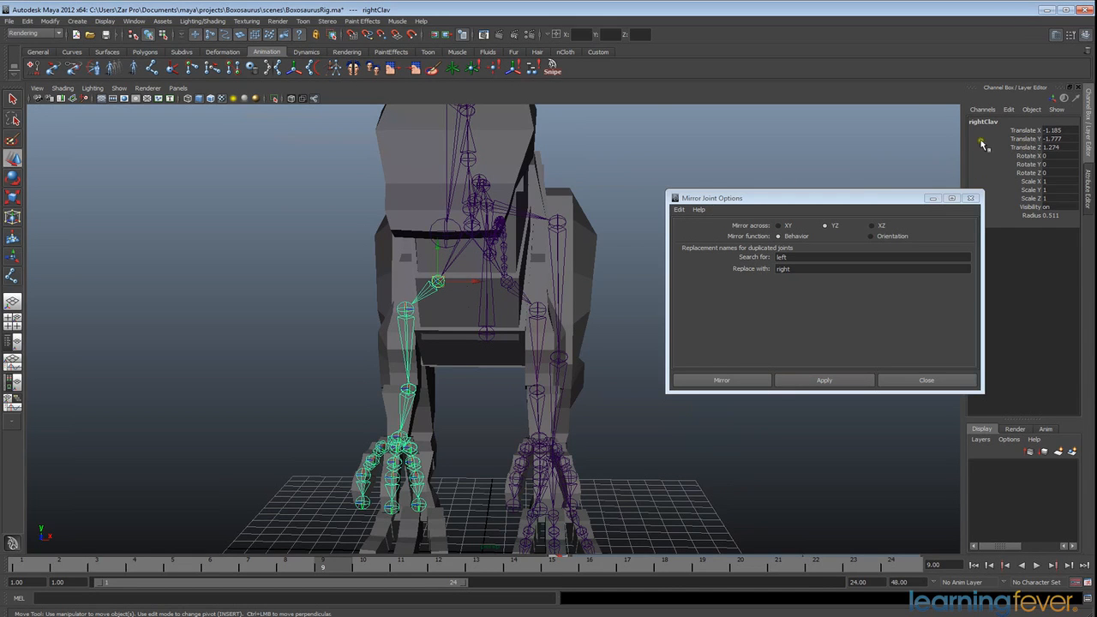
click(403, 310)
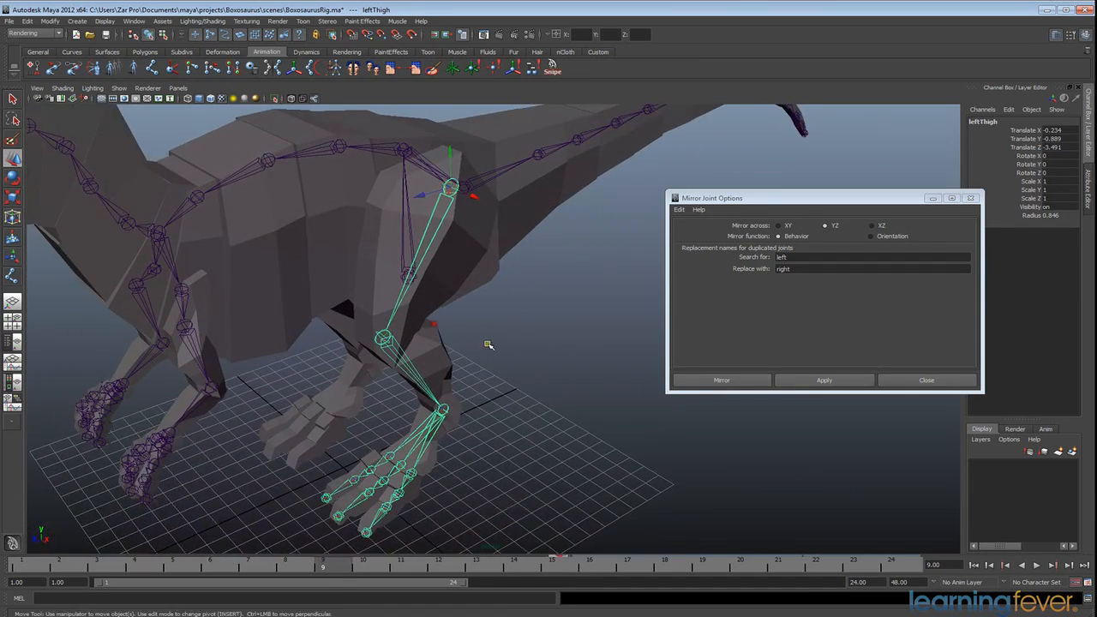
click(823, 380)
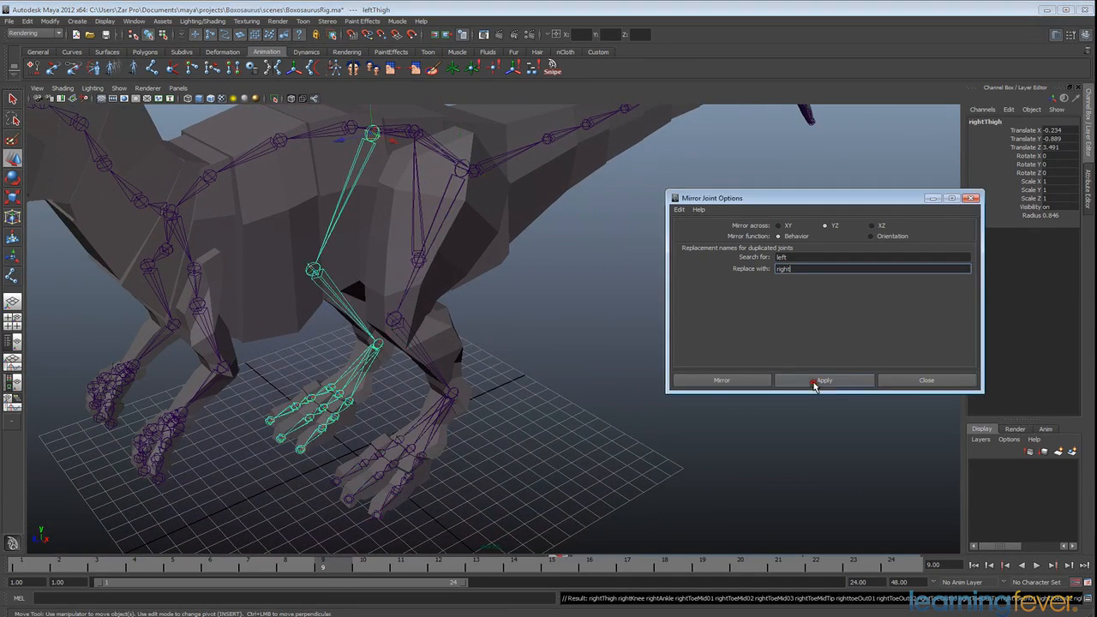